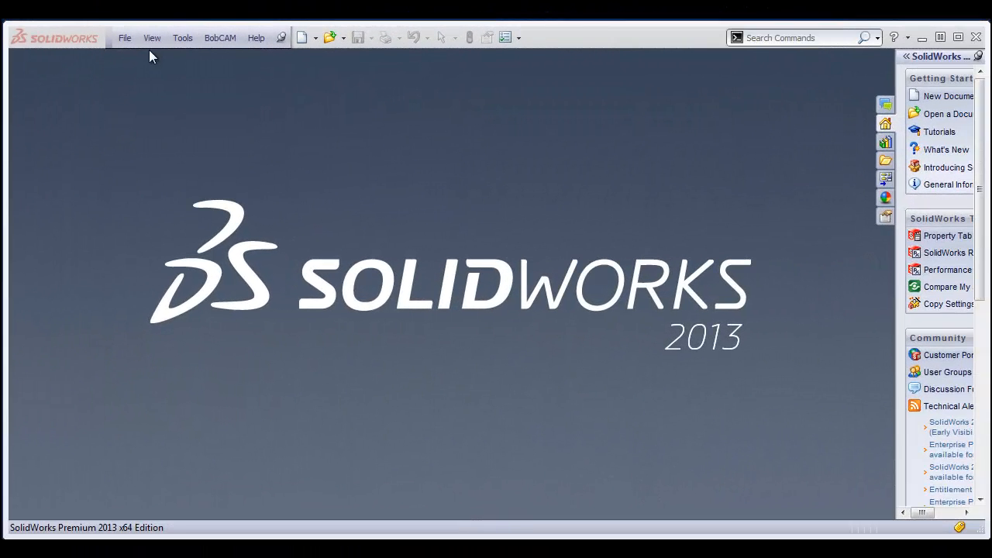
- Open the '1 lathe sample' part from the recent documents and rotate it to view its side
{"action": "left_click", "coordinate": [124, 37]}
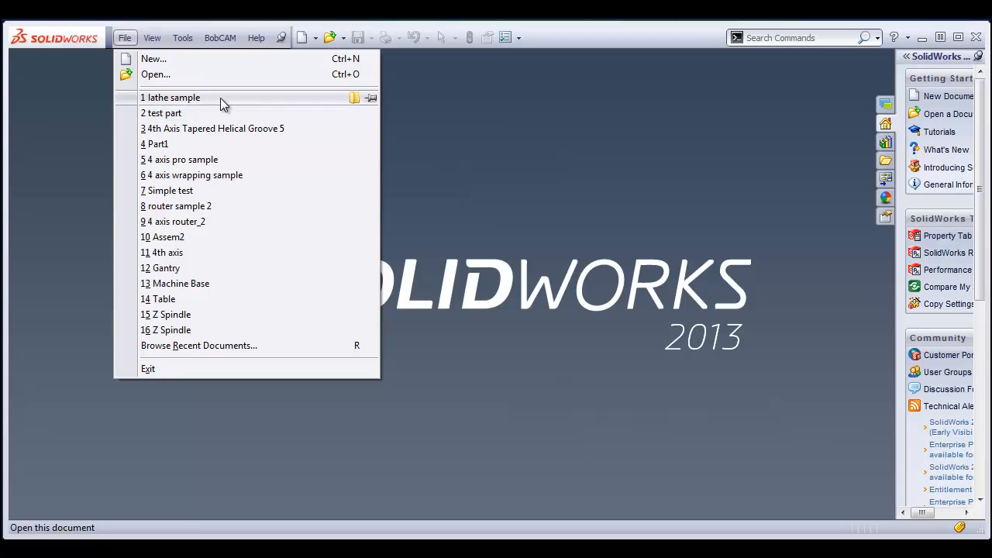
{"action": "left_click", "coordinate": [171, 96]}
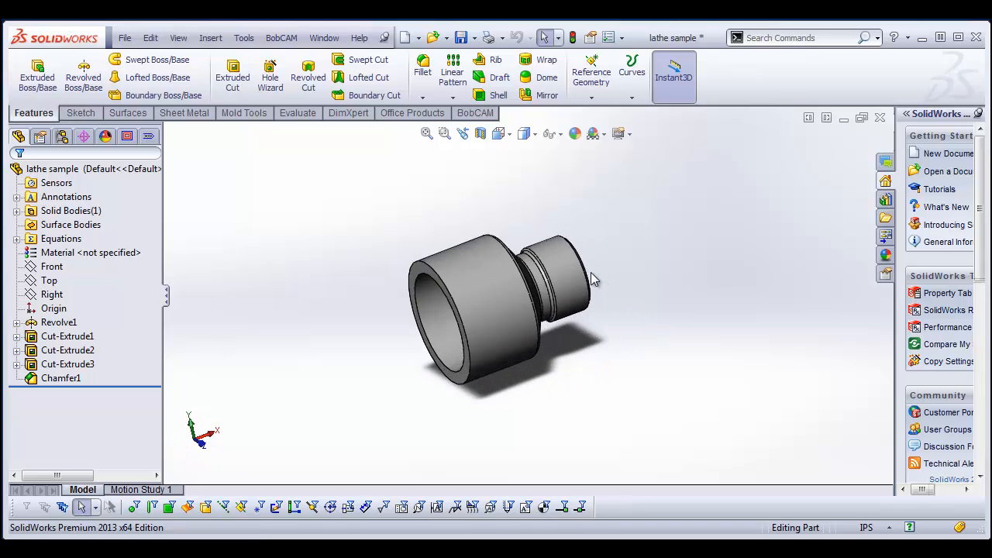
{"action": "left_click_drag", "start_coordinate": [592, 279], "coordinate": [624, 442]}
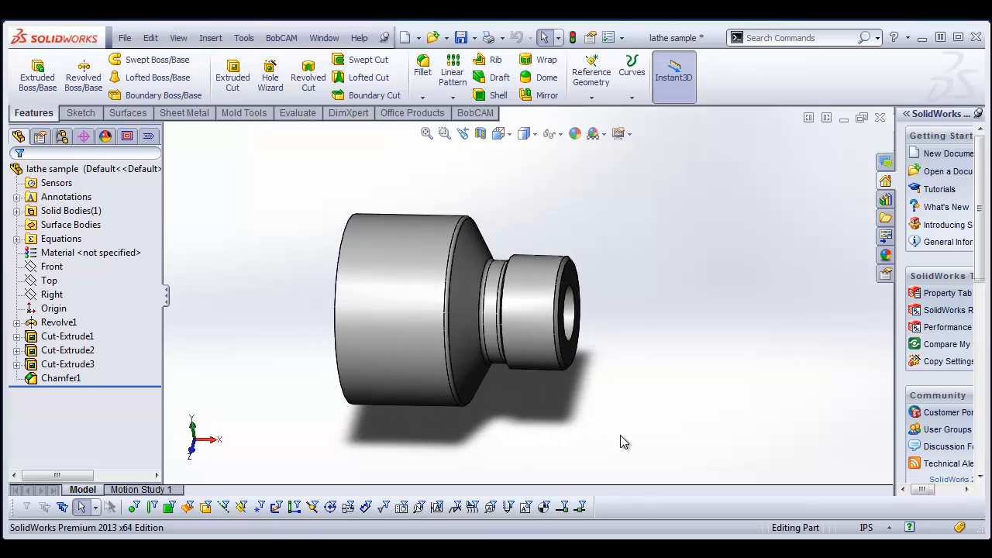
{"action": "mouse_move", "coordinate": [710, 369]}
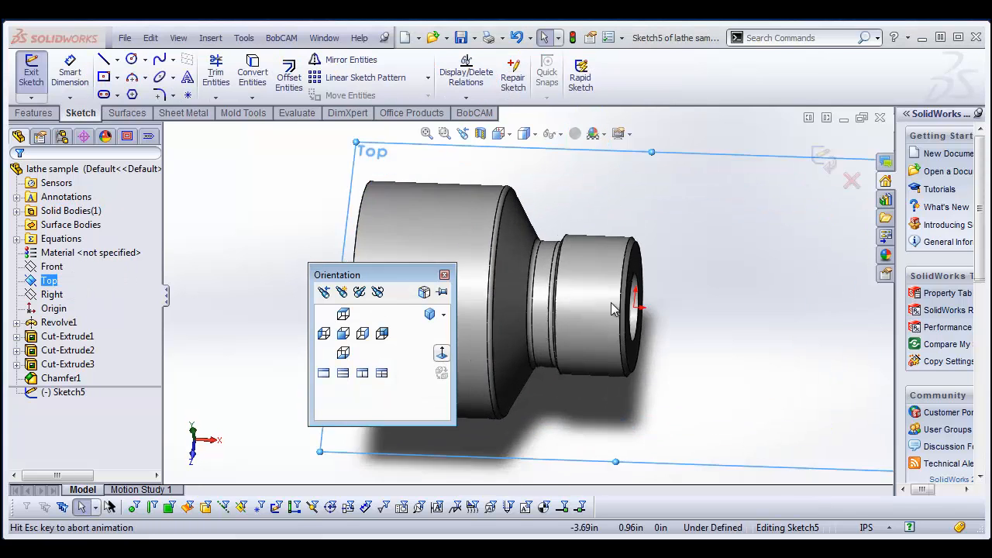
- Draw the axis line from the small end for Sketch5 on the Top plane
{"action": "left_click", "coordinate": [344, 313]}
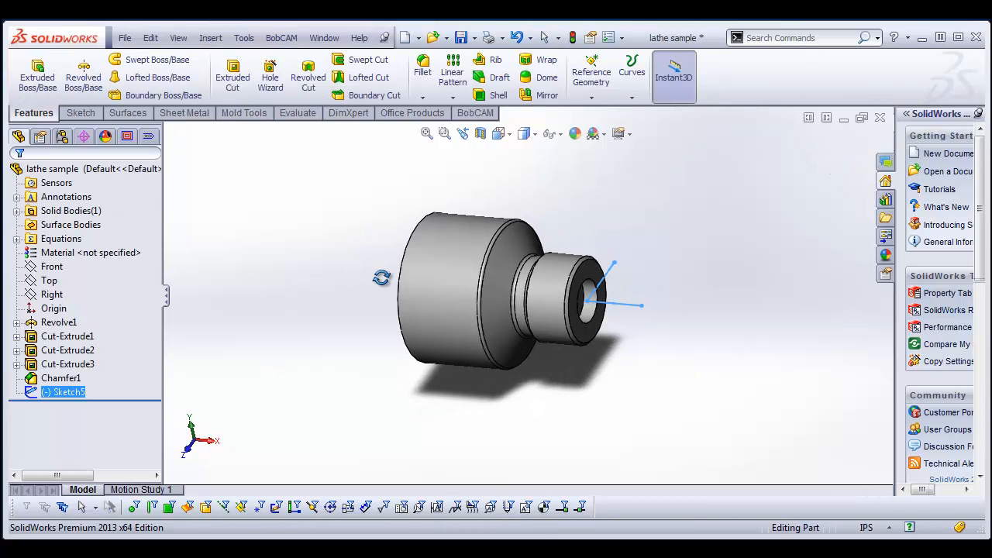
- Create Coordinate System1 with Line1@Sketch5 as its X axis
{"action": "left_click", "coordinate": [591, 70]}
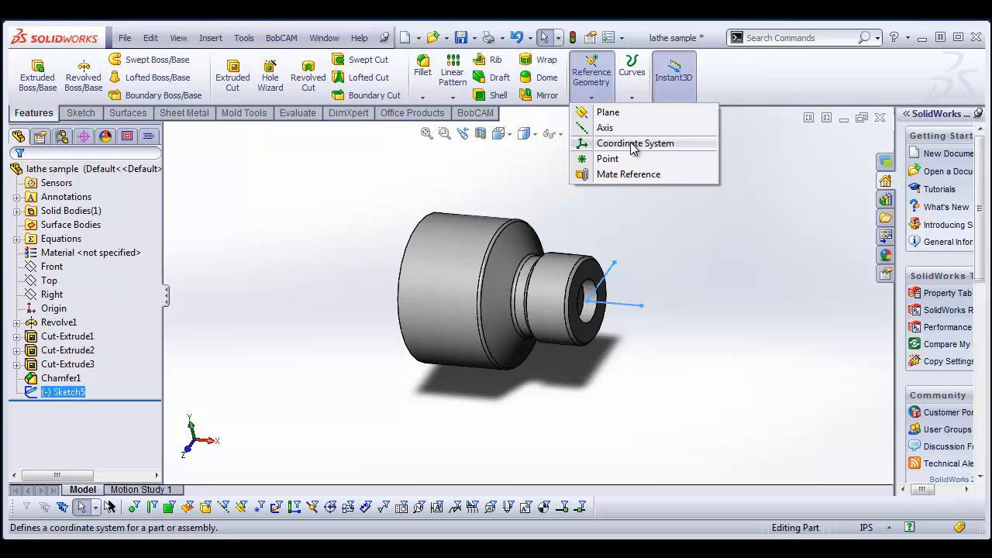
{"action": "left_click", "coordinate": [635, 143]}
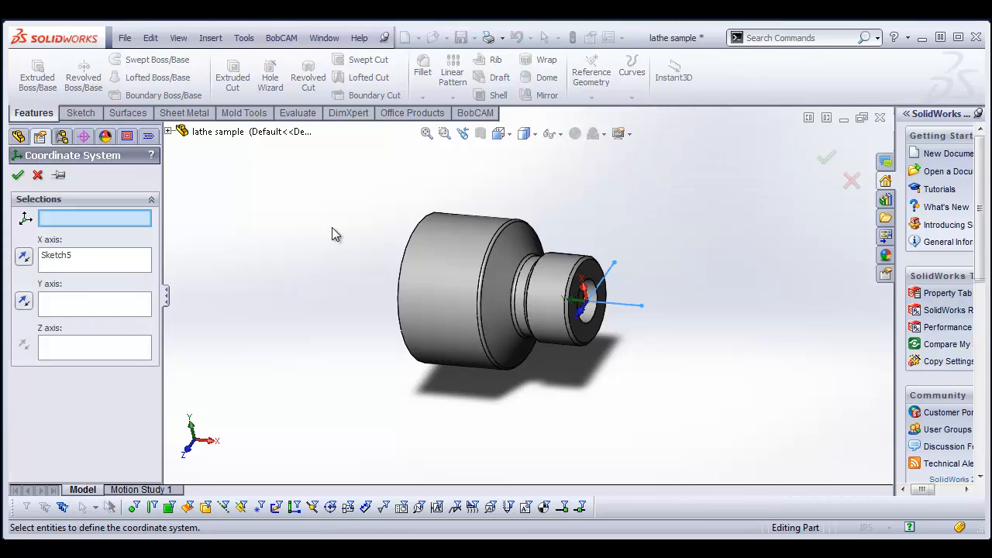
{"action": "right_click", "coordinate": [95, 254]}
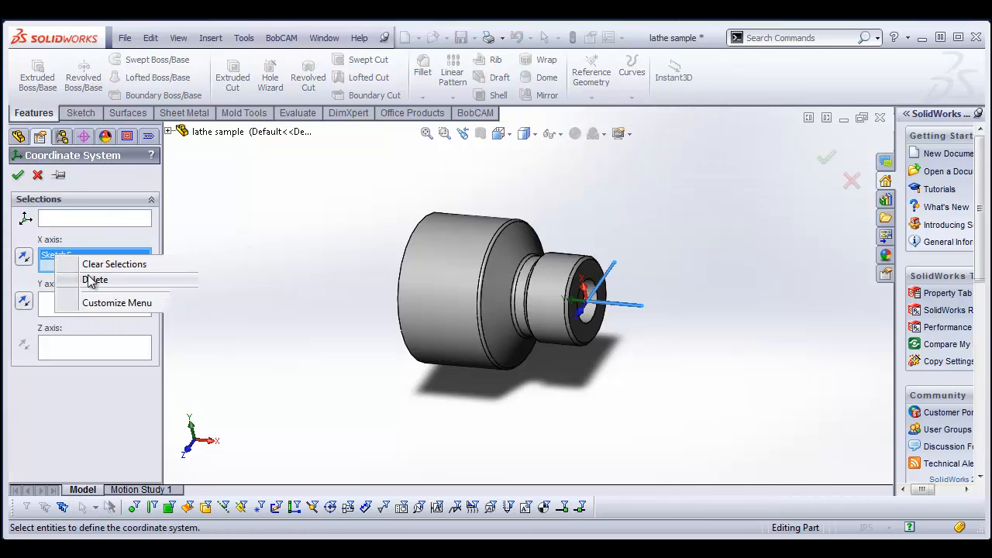
{"action": "left_click", "coordinate": [115, 264]}
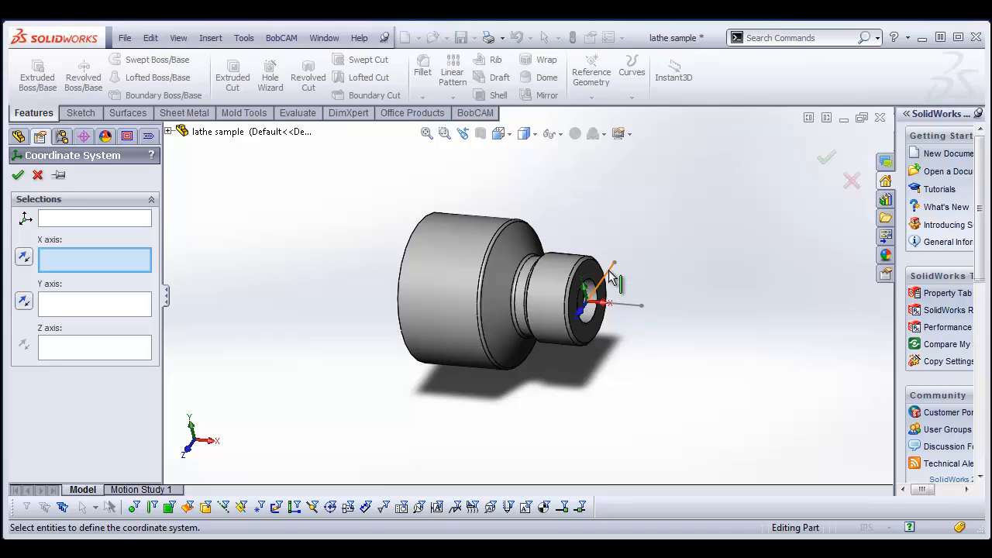
{"action": "left_click", "coordinate": [612, 279]}
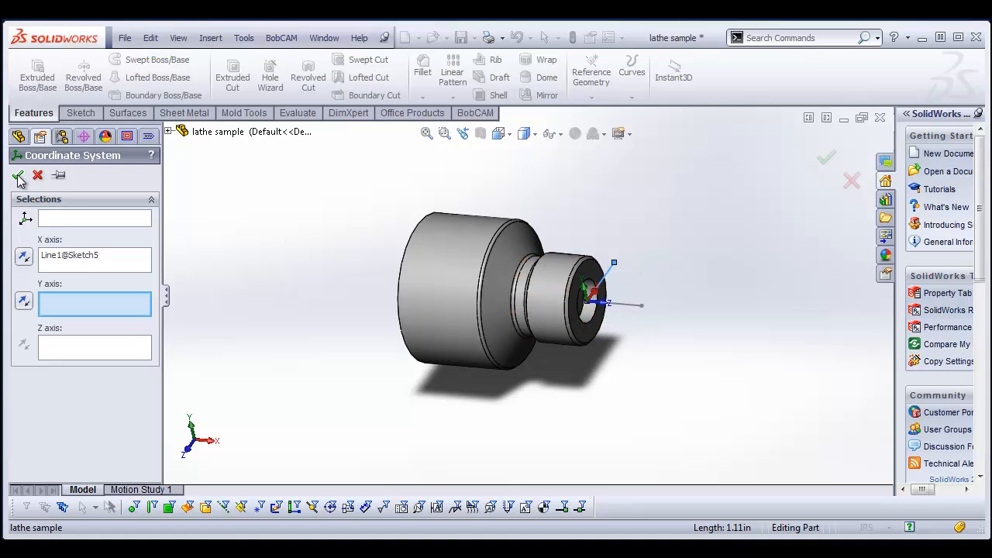
{"action": "left_click", "coordinate": [19, 177]}
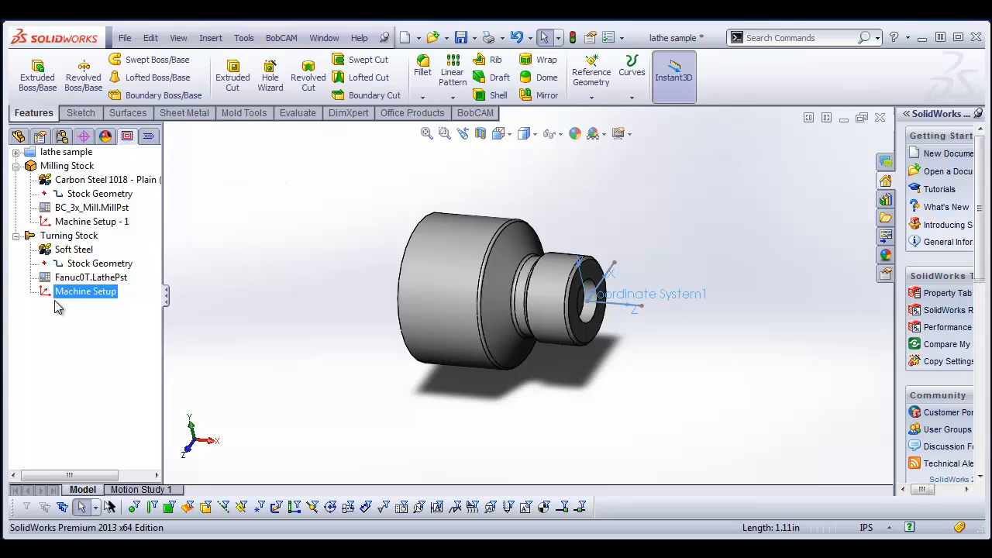
- Reselect Coordinate System1 for the turning Machine Setup
{"action": "right_click", "coordinate": [85, 291]}
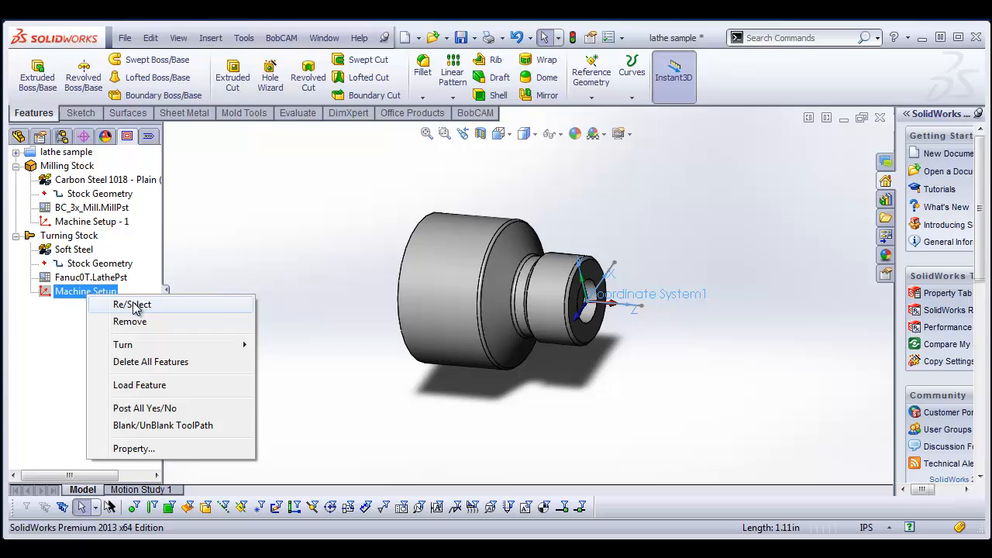
{"action": "left_click", "coordinate": [132, 304]}
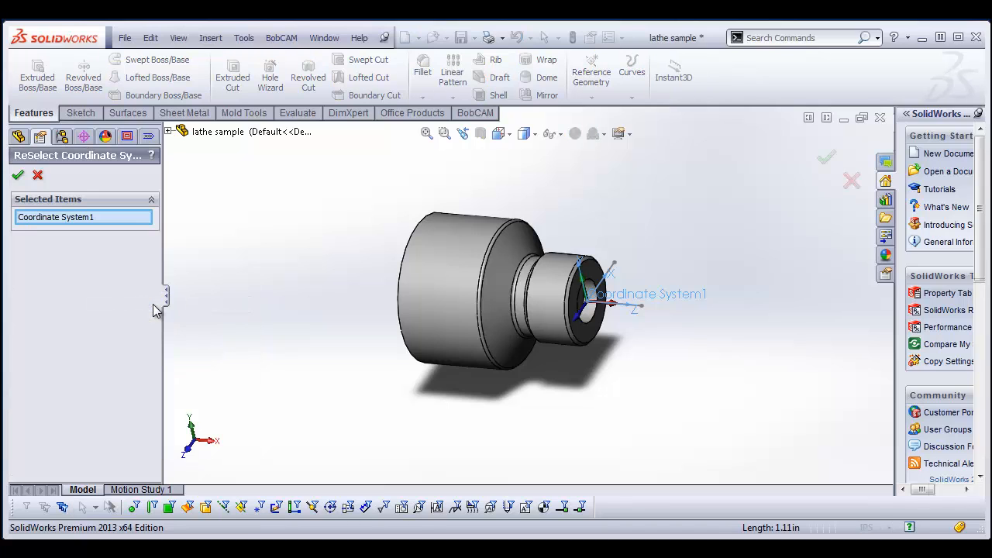
{"action": "mouse_move", "coordinate": [263, 306]}
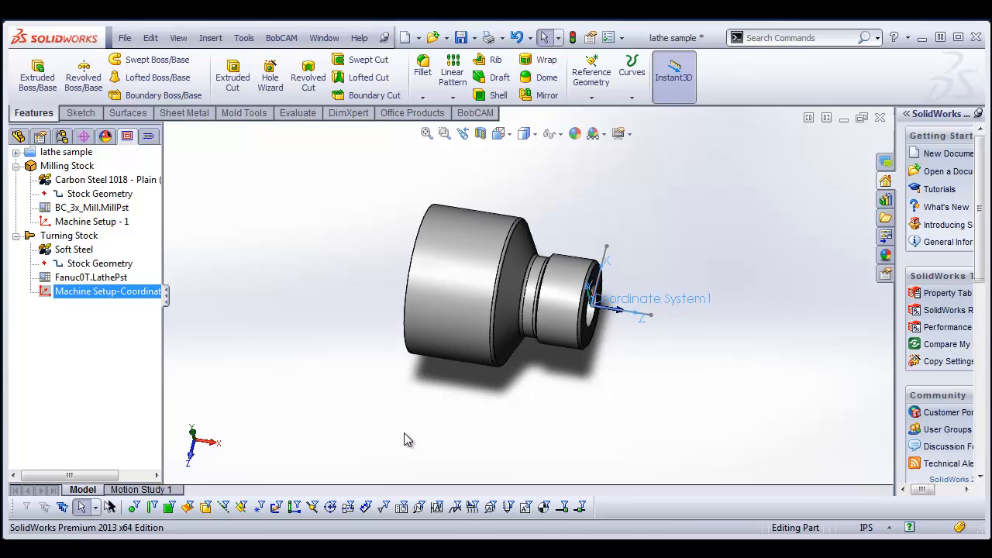
{"action": "mouse_move", "coordinate": [261, 367]}
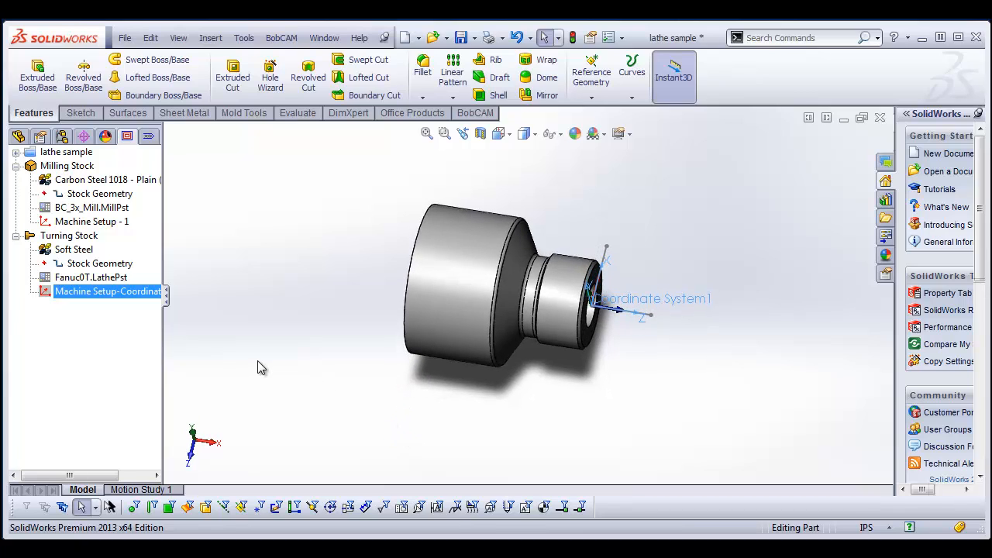
{"action": "left_click", "coordinate": [69, 236]}
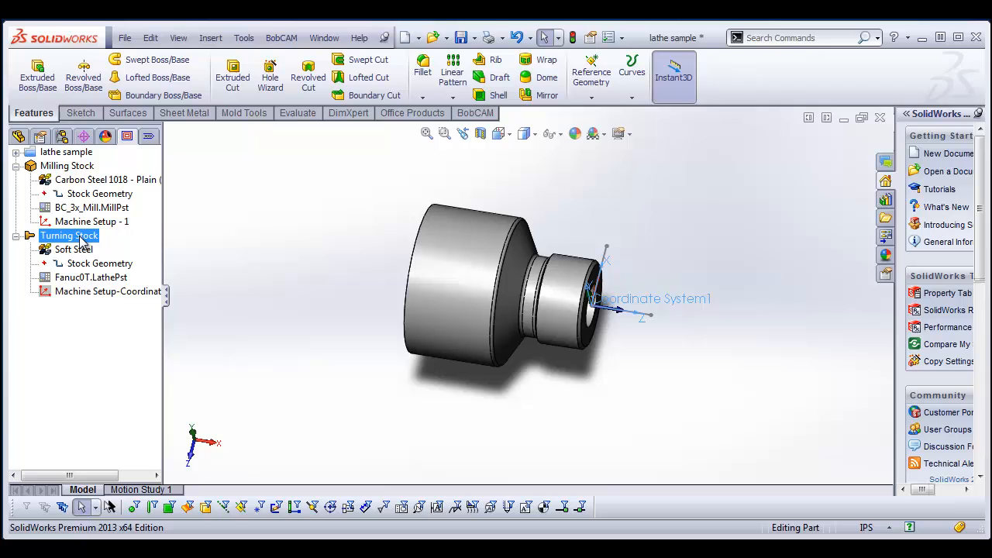
- Edit the turning stock to end at Z -4.00 with a 2.50 diameter
{"action": "right_click", "coordinate": [69, 235]}
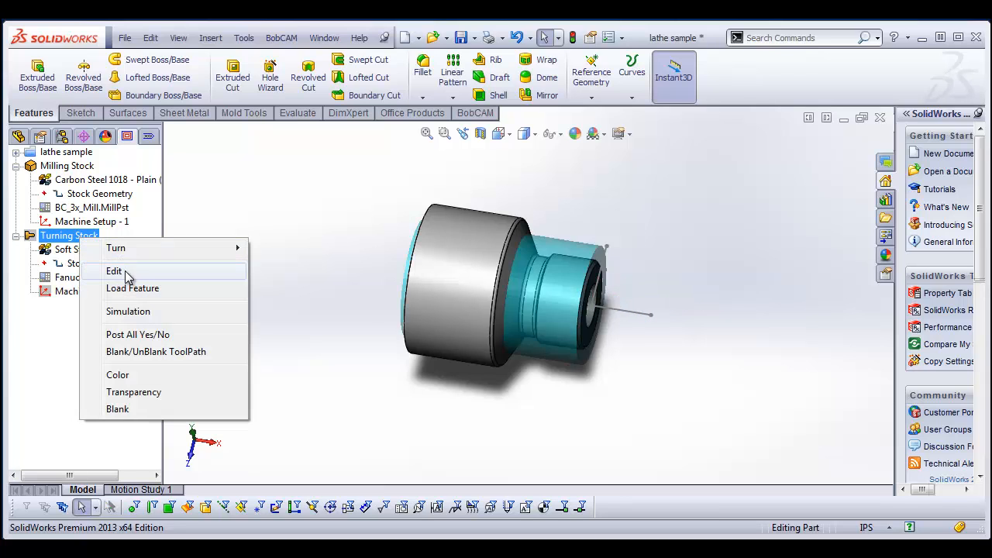
{"action": "left_click", "coordinate": [115, 271]}
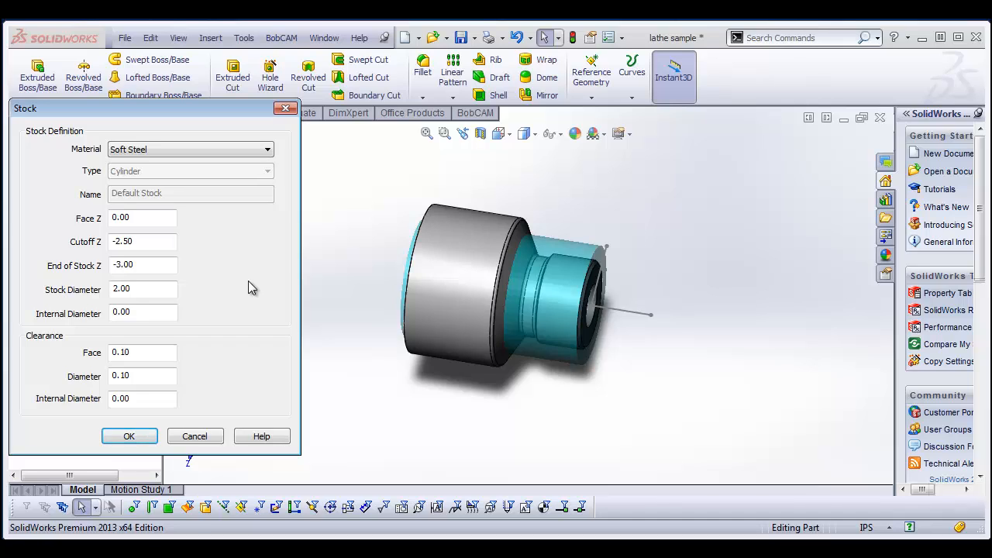
{"action": "left_click", "coordinate": [143, 265]}
{"action": "type", "text": "-4"}
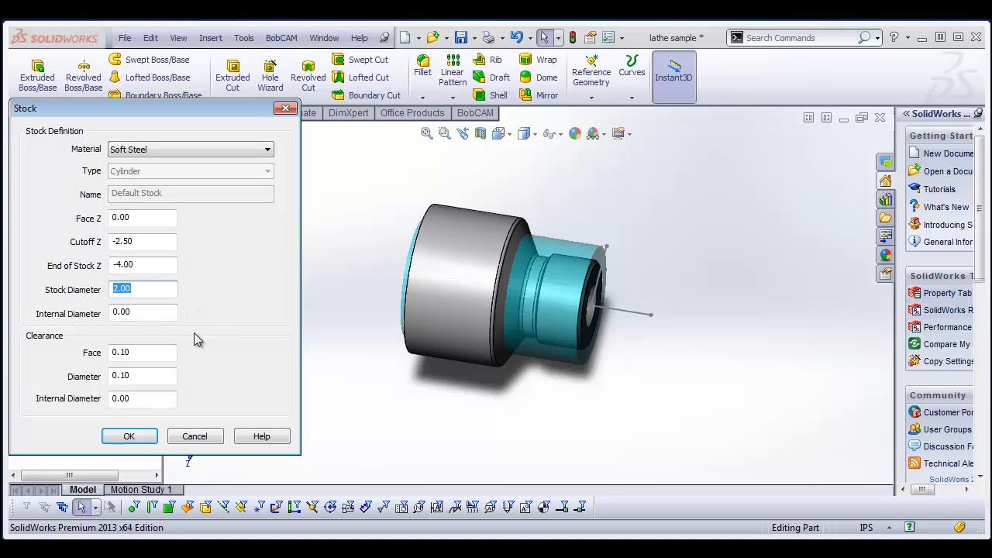
{"action": "type", "text": "2.50"}
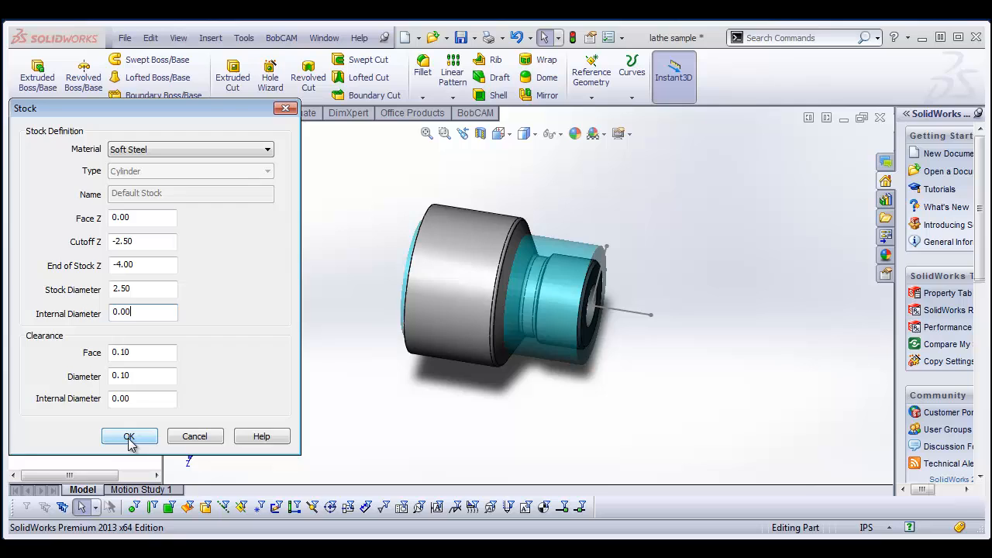
{"action": "left_click", "coordinate": [129, 437]}
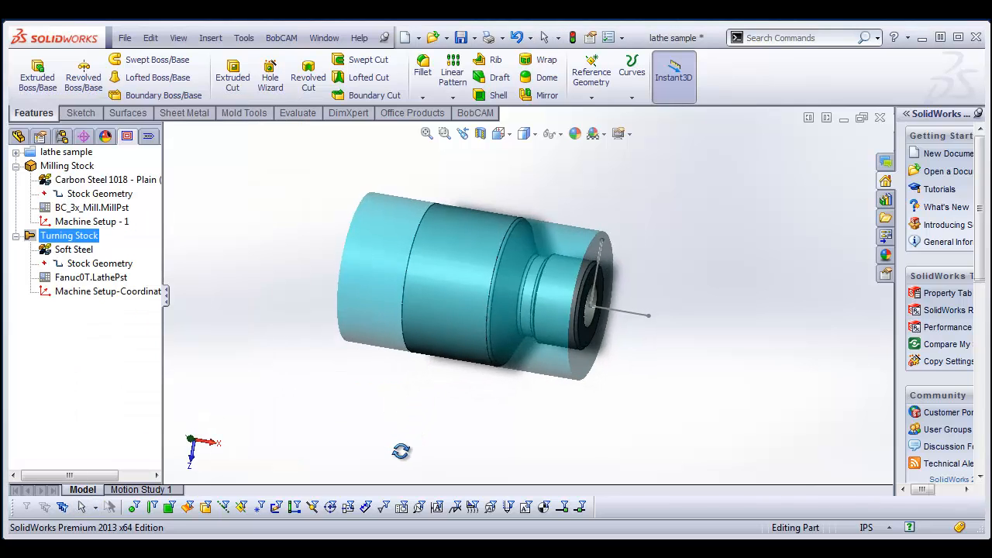
- Switch to the Top view and select the Machine Setup-Coordinate System1 entry
{"action": "left_click", "coordinate": [91, 208]}
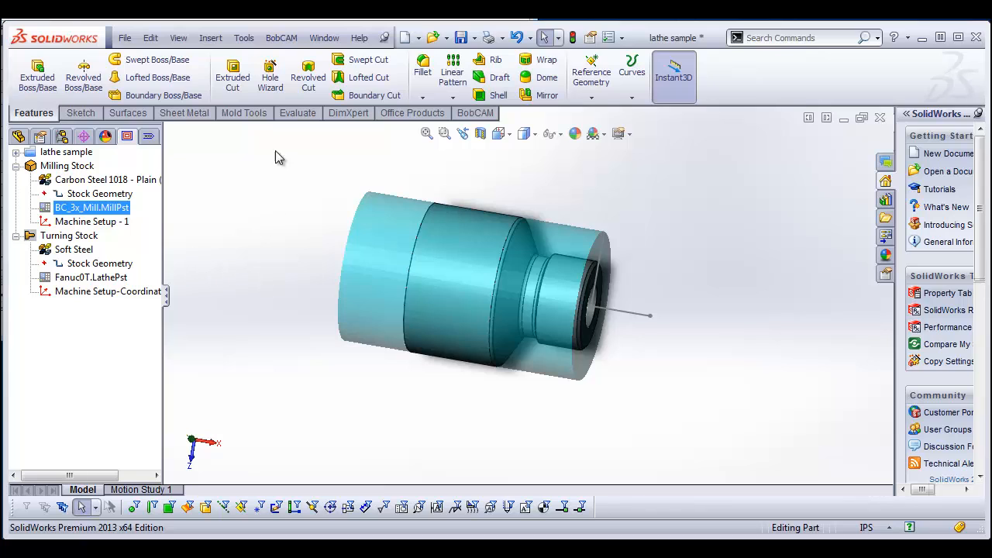
{"action": "key", "text": "space"}
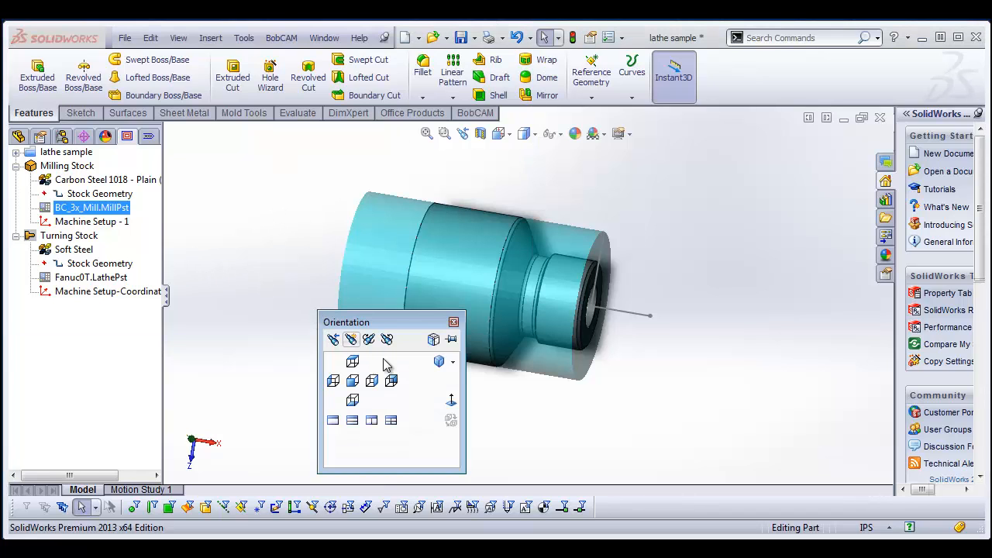
{"action": "left_click", "coordinate": [352, 361]}
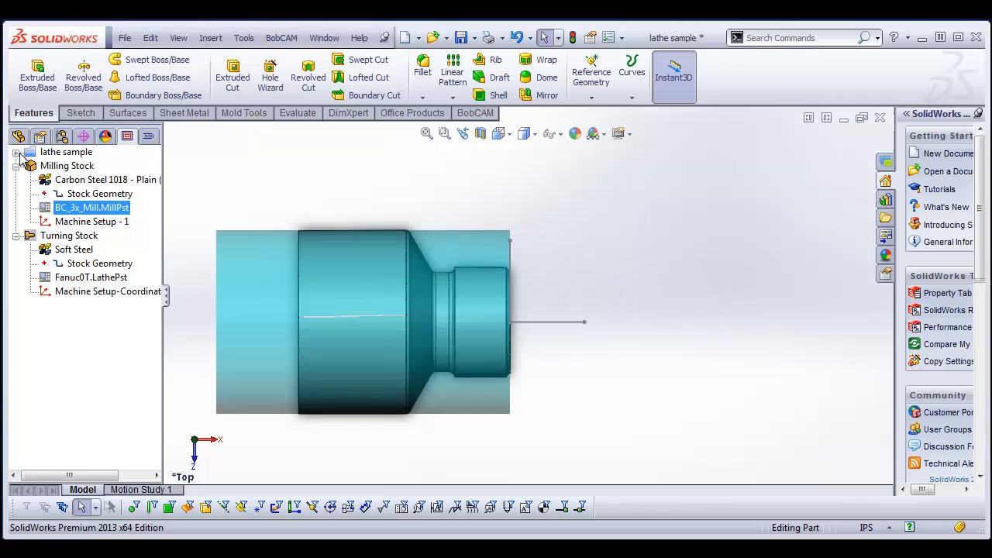
{"action": "left_click", "coordinate": [80, 406]}
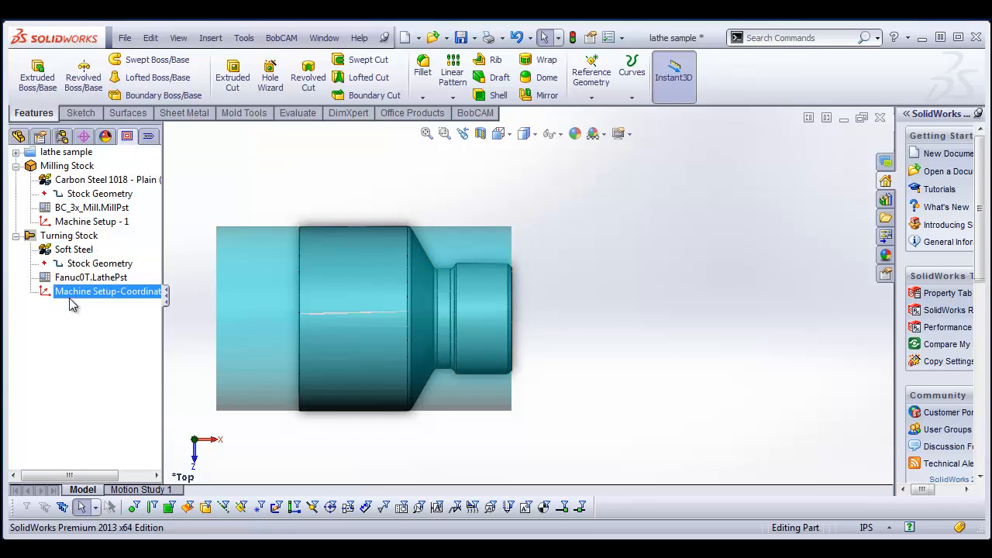
- Recheck the turning stock, Soft Steel material and milling stock entries in the BobCAM tree
{"action": "right_click", "coordinate": [69, 235]}
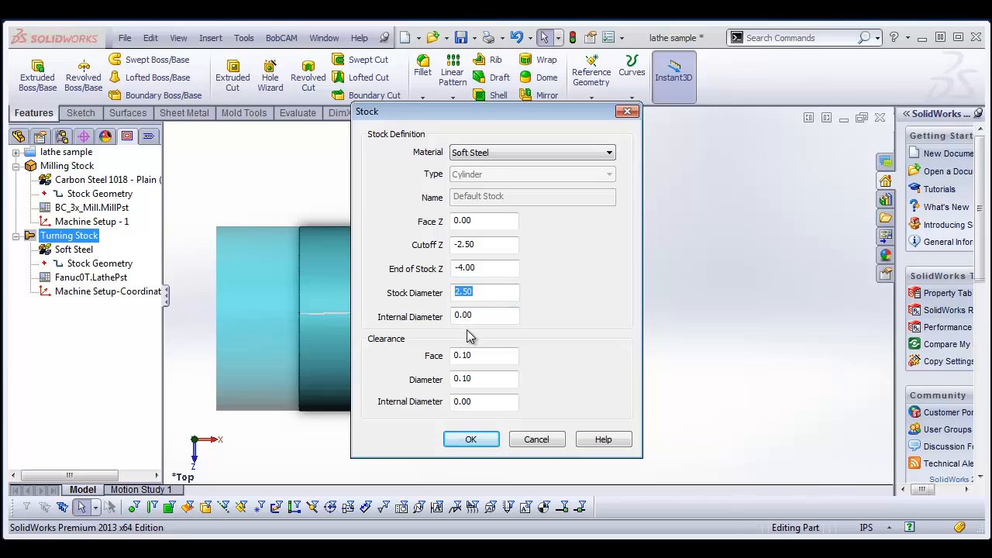
{"action": "left_click", "coordinate": [471, 438]}
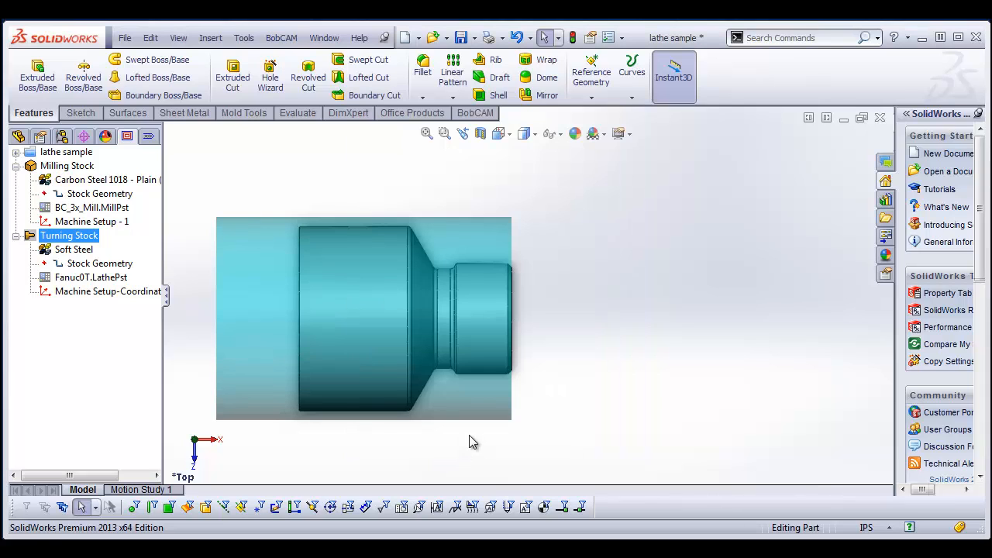
{"action": "left_click", "coordinate": [75, 248]}
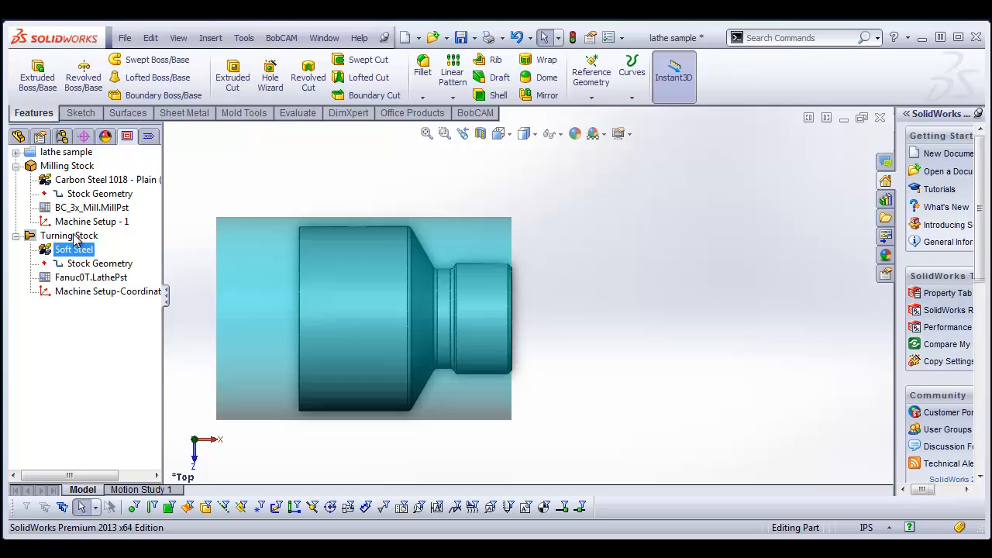
{"action": "right_click", "coordinate": [68, 165]}
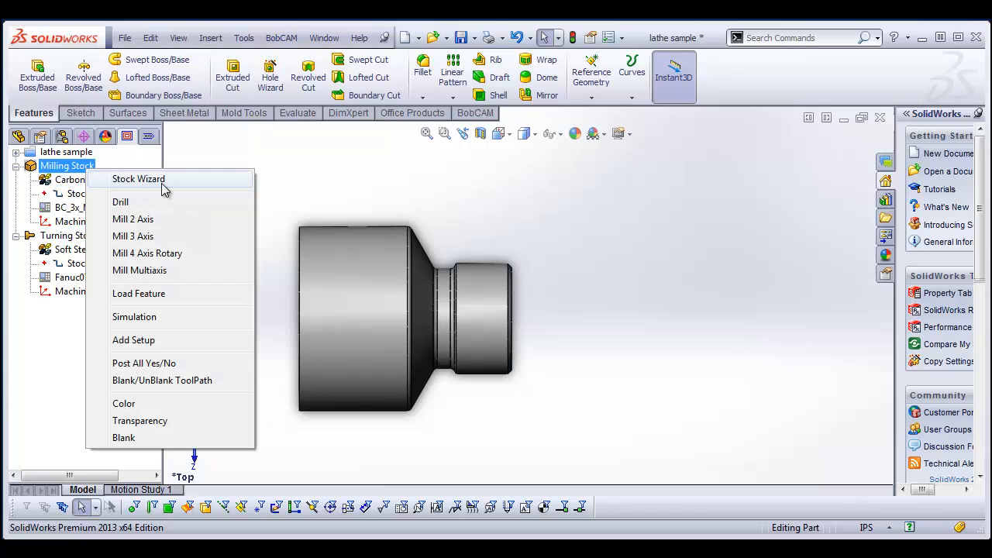
{"action": "left_click", "coordinate": [69, 236]}
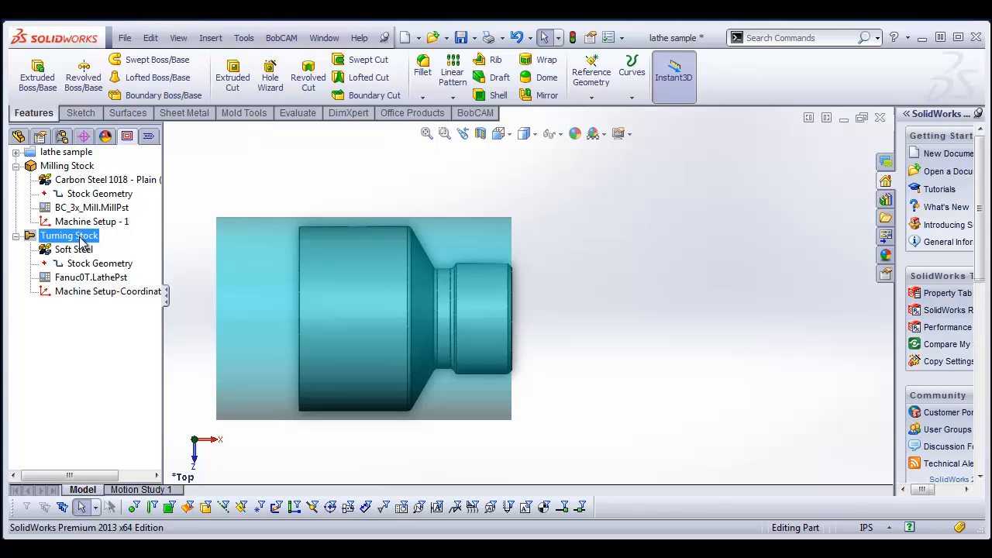
- Add a Turn > Rough feature to the machine setup and bring up its Geometry options
{"action": "right_click", "coordinate": [124, 292]}
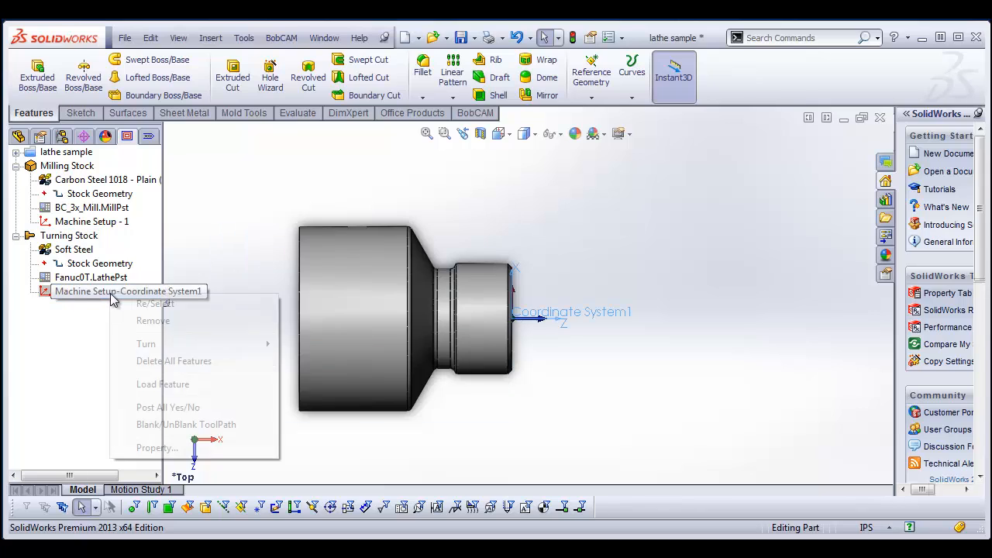
{"action": "left_click", "coordinate": [146, 344]}
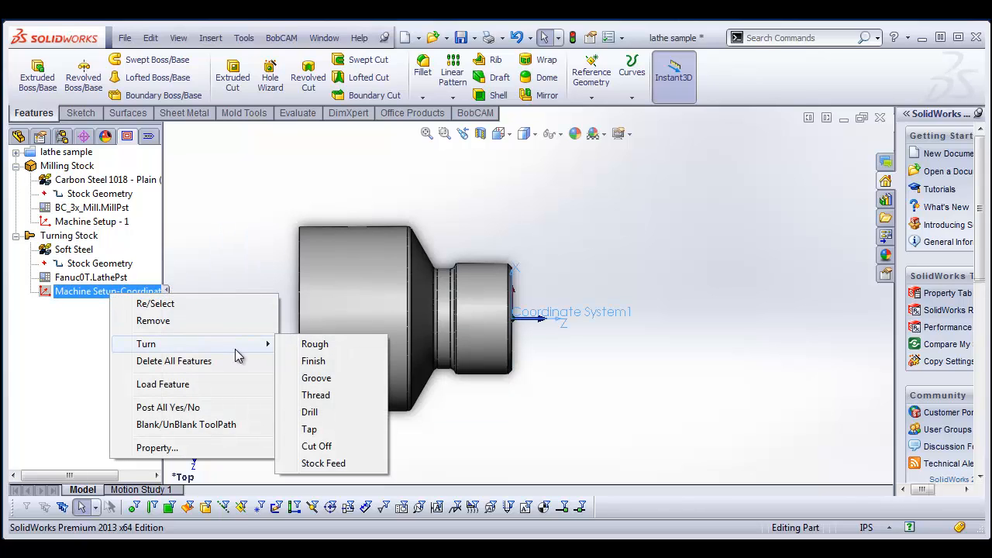
{"action": "mouse_move", "coordinate": [337, 344]}
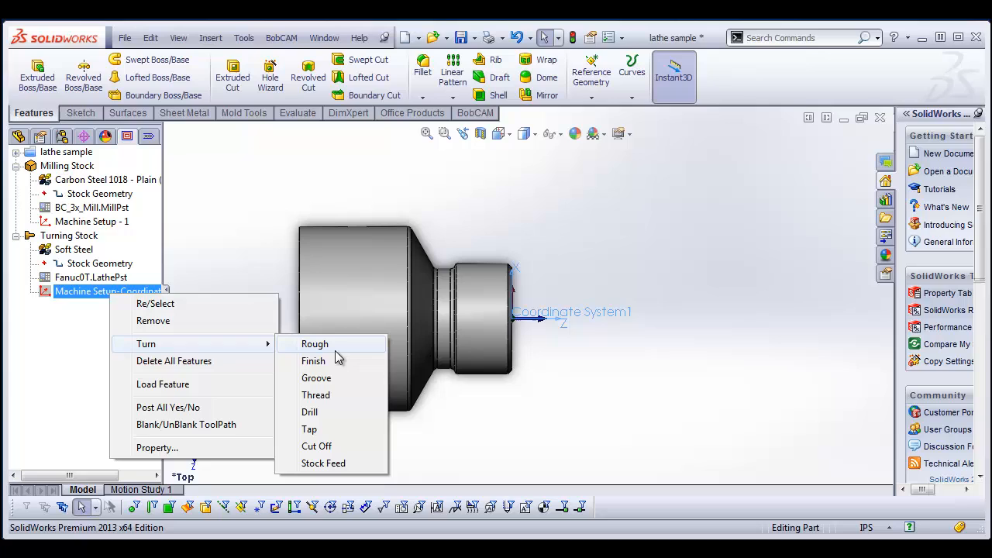
{"action": "left_click", "coordinate": [315, 344]}
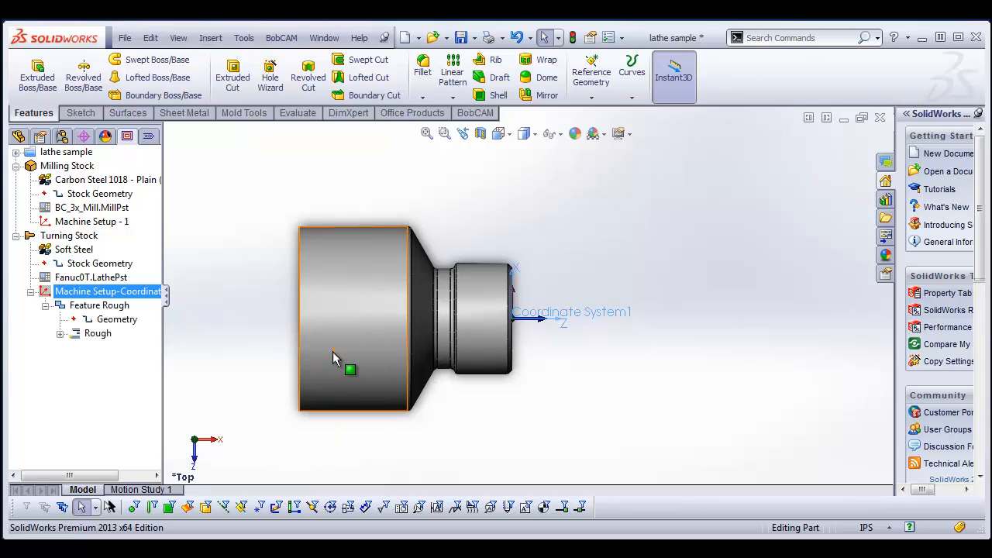
{"action": "left_click", "coordinate": [118, 319]}
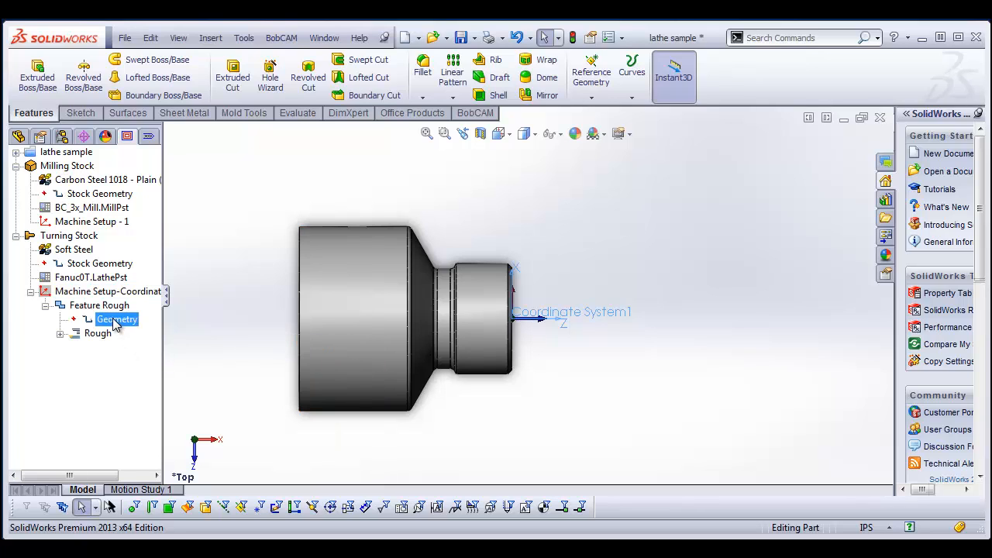
{"action": "right_click", "coordinate": [118, 319]}
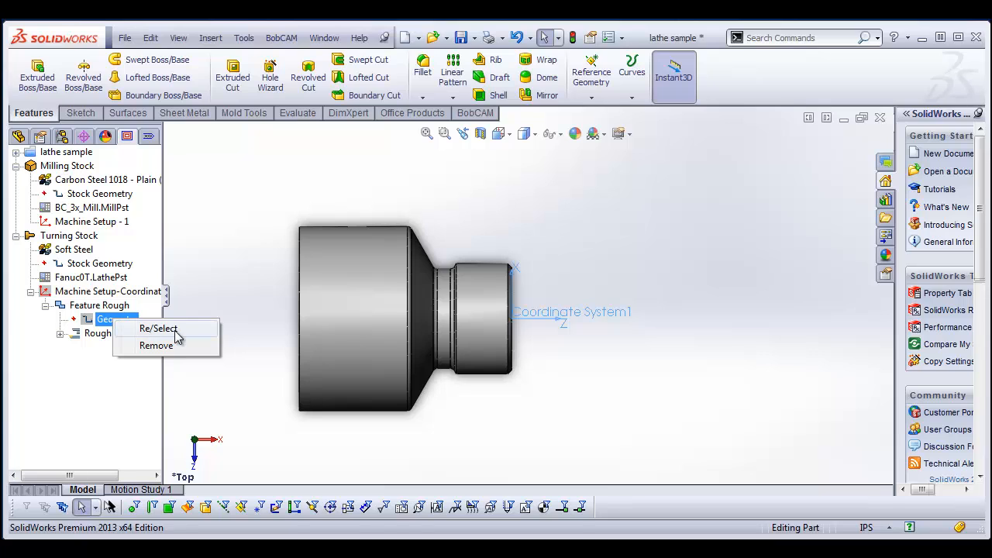
- Reselect the rough feature's geometry as the Chamfer1 part body
{"action": "left_click", "coordinate": [158, 329]}
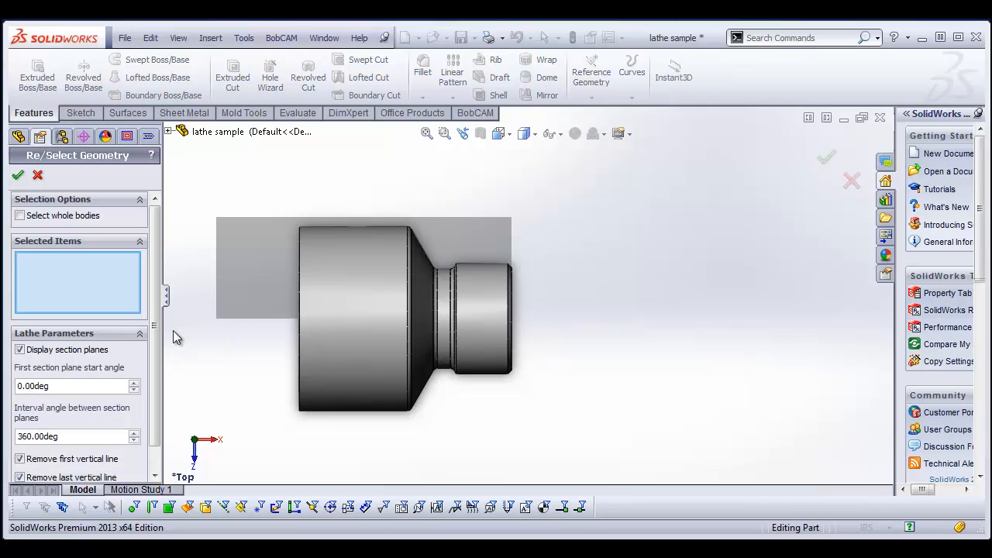
{"action": "scroll", "scroll_direction": "down", "scroll_amount": 3}
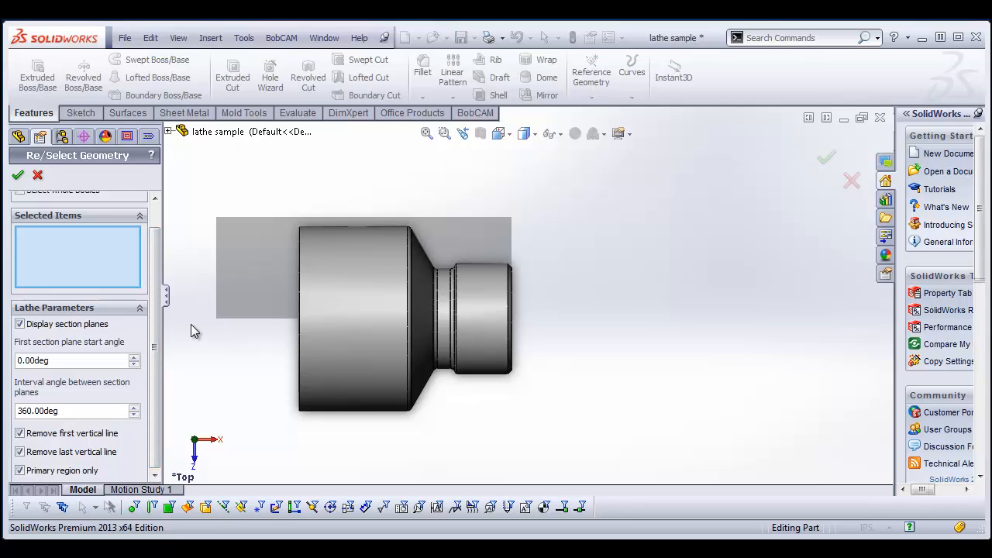
{"action": "mouse_move", "coordinate": [190, 300]}
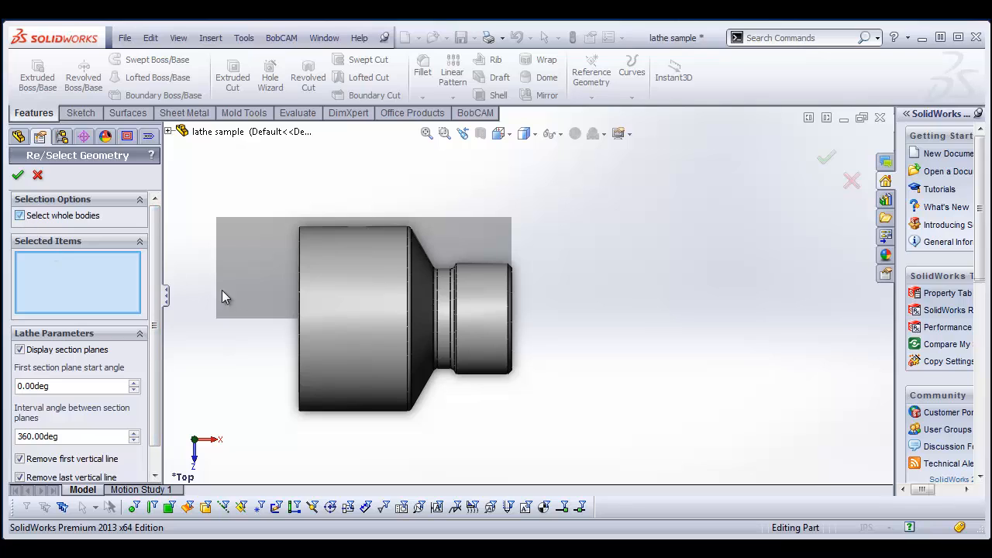
{"action": "left_click", "coordinate": [348, 318]}
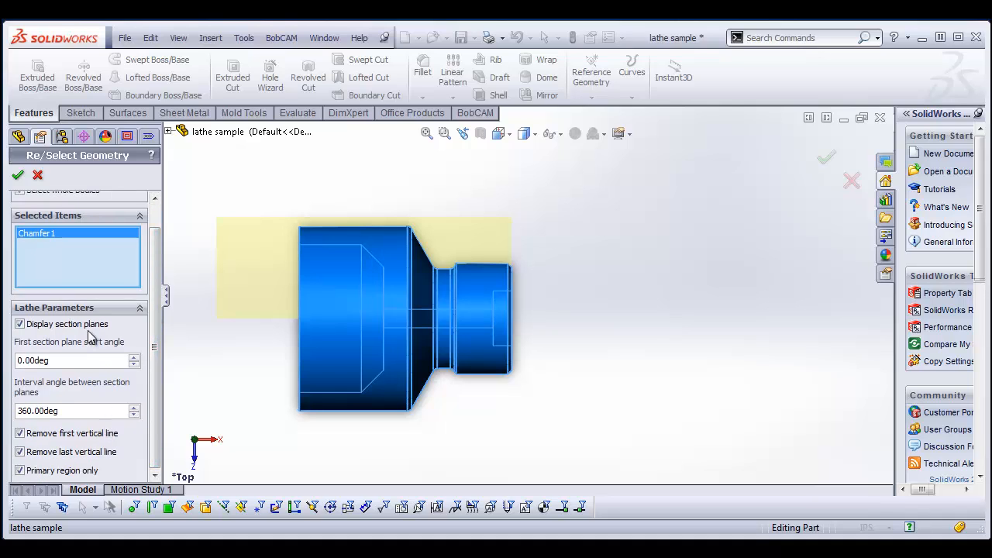
{"action": "mouse_move", "coordinate": [45, 354]}
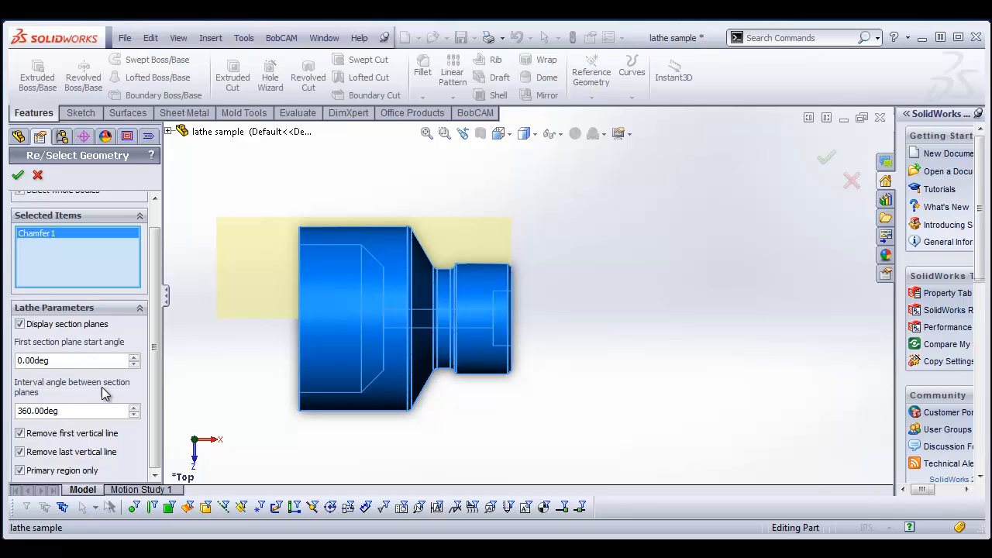
{"action": "mouse_move", "coordinate": [84, 433]}
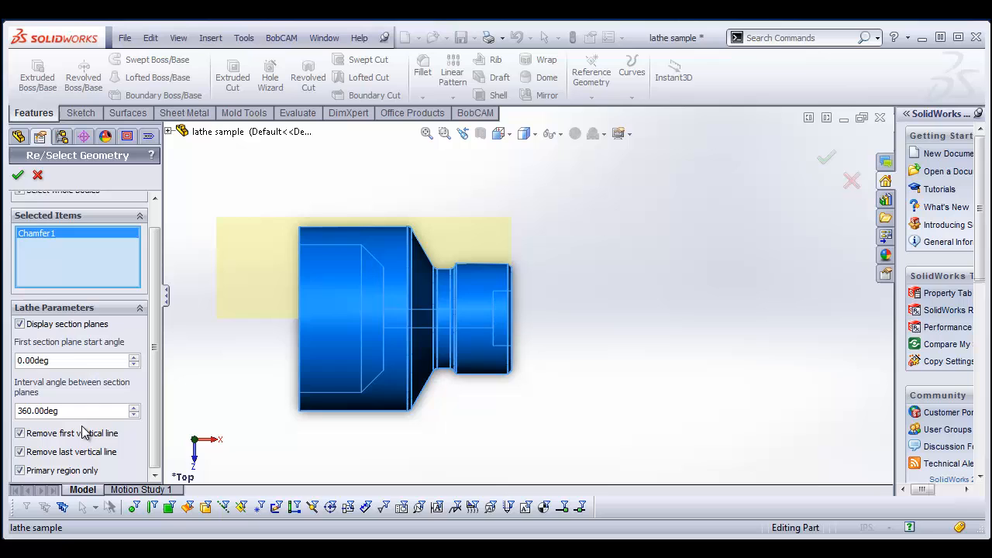
{"action": "mouse_move", "coordinate": [611, 326]}
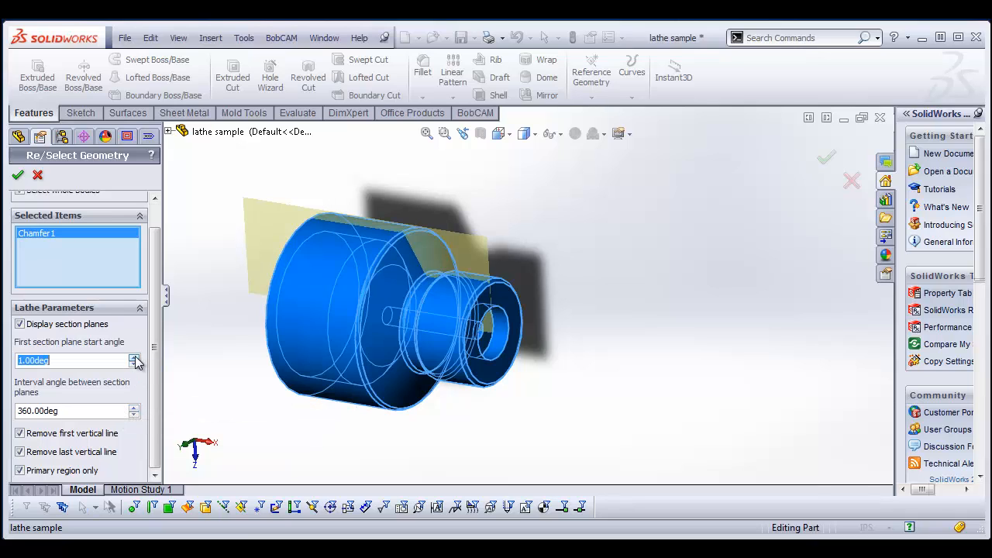
- Set section planes to 0° start and 360° interval, keep both vertical lines, and confirm
{"action": "left_click", "coordinate": [134, 355]}
{"action": "type", "text": "12"}
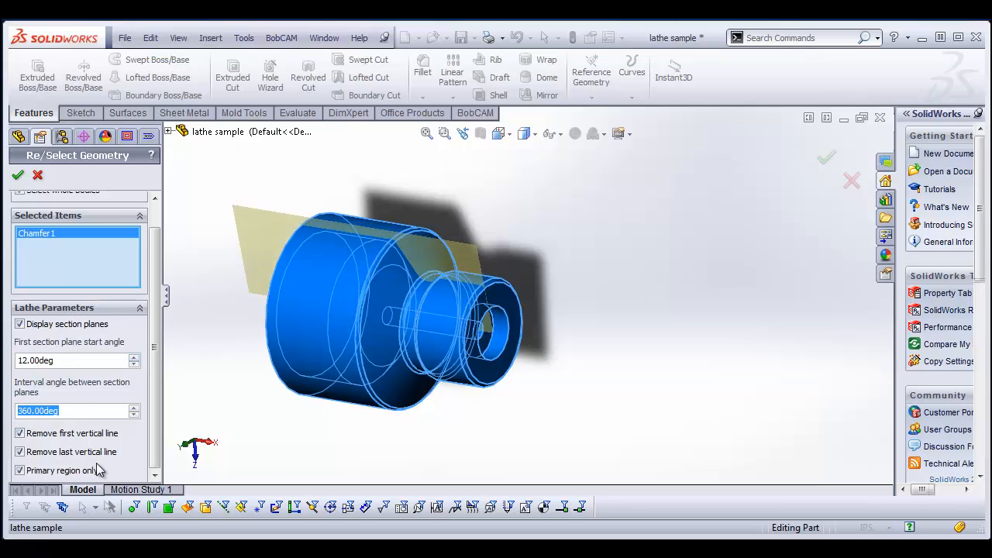
{"action": "type", "text": "10.00deg"}
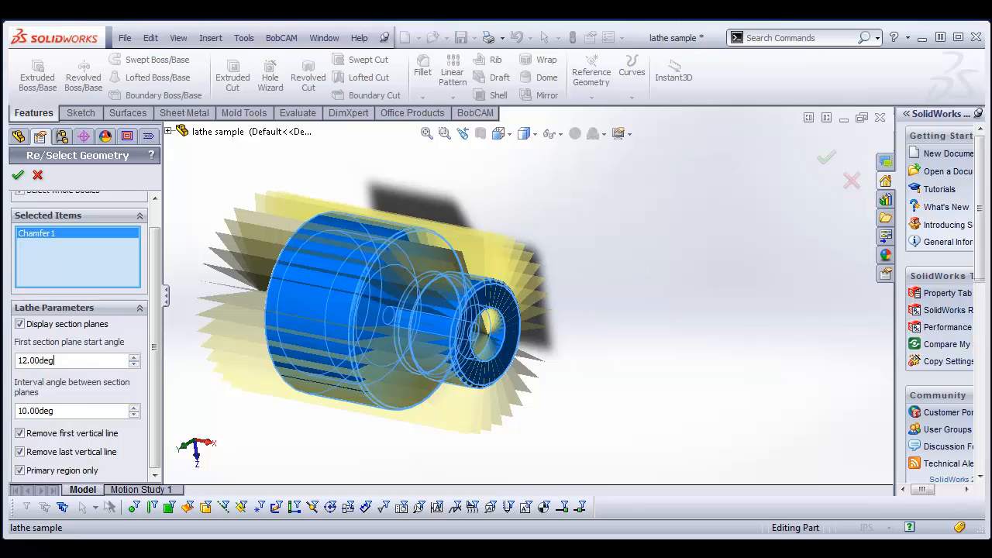
{"action": "type", "text": "0"}
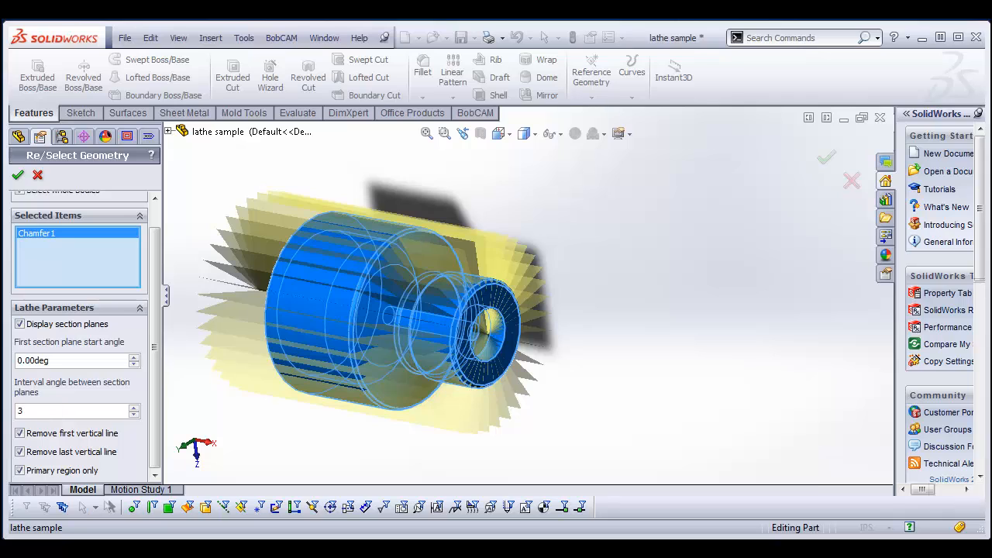
{"action": "type", "text": "360.00deg"}
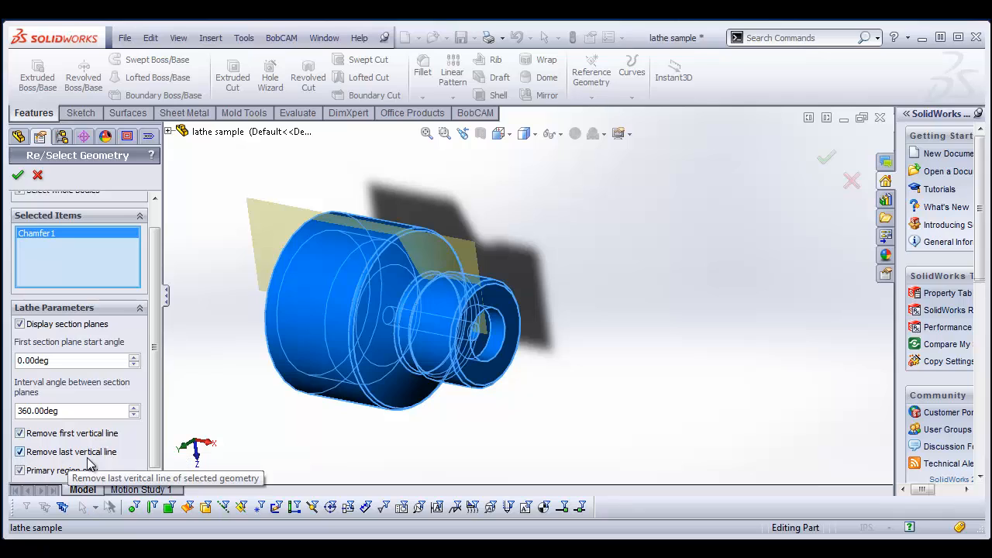
{"action": "mouse_move", "coordinate": [137, 465]}
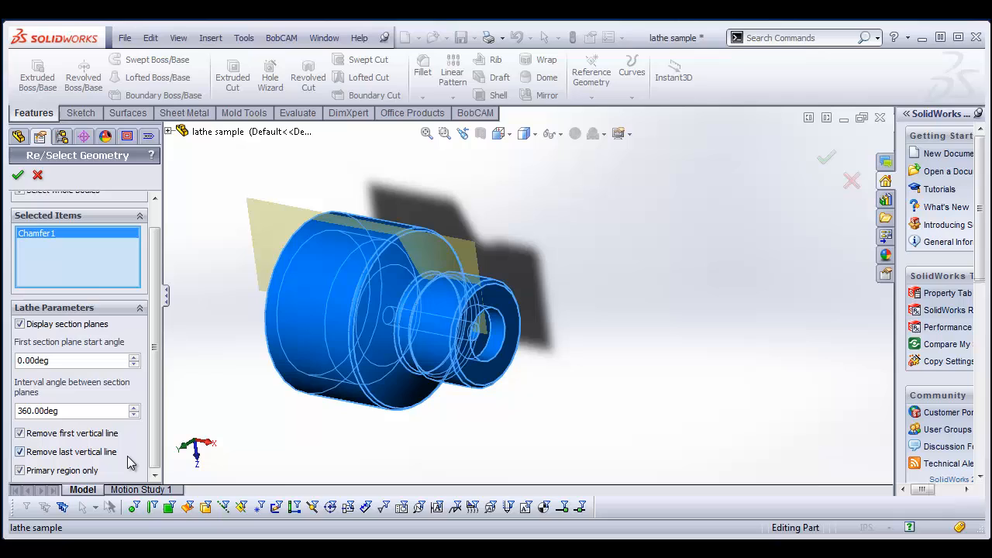
{"action": "left_click", "coordinate": [19, 432]}
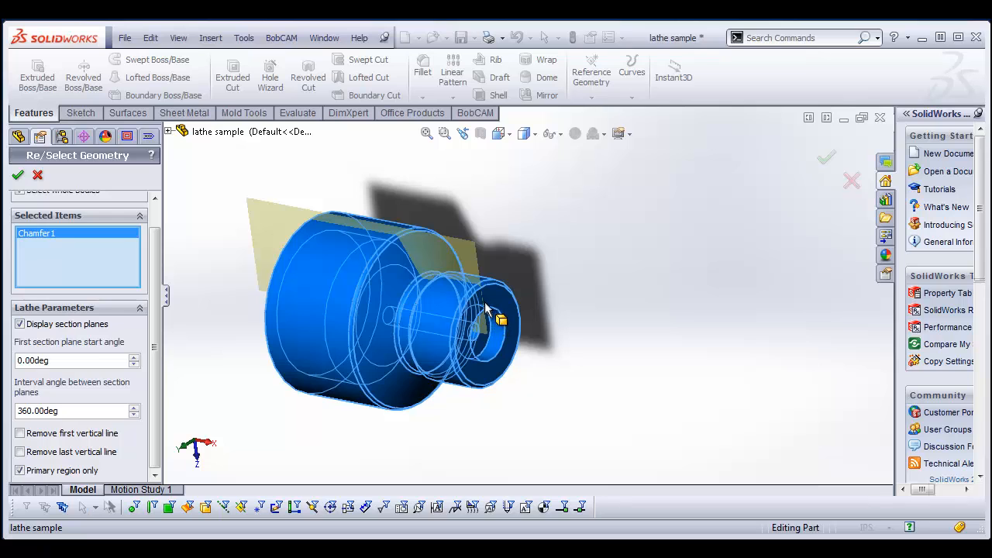
{"action": "mouse_move", "coordinate": [256, 447]}
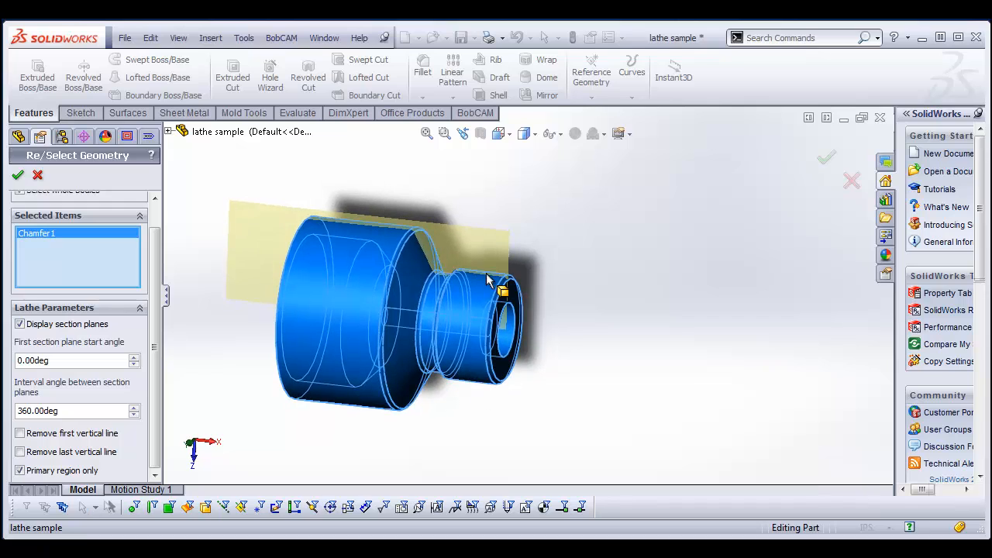
{"action": "mouse_move", "coordinate": [551, 316]}
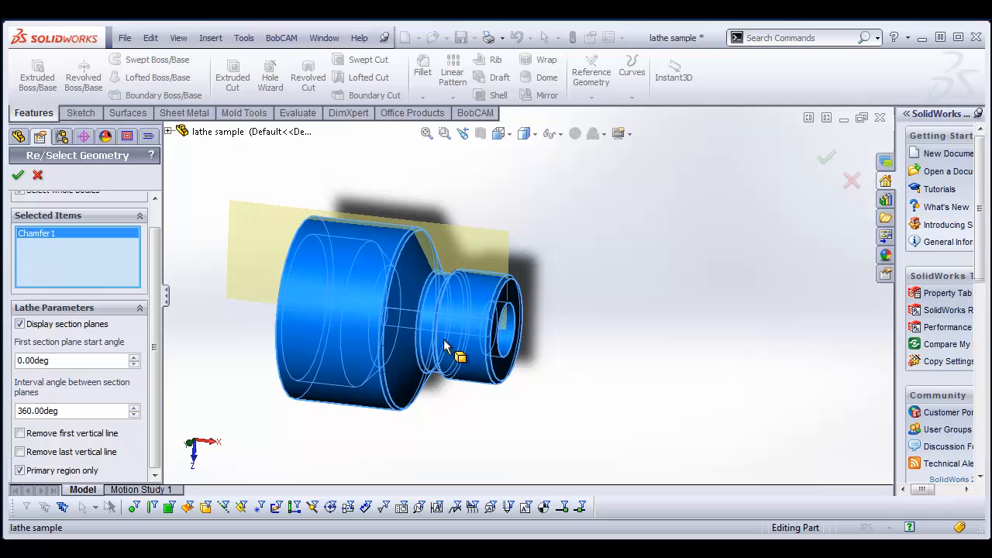
{"action": "mouse_move", "coordinate": [483, 279]}
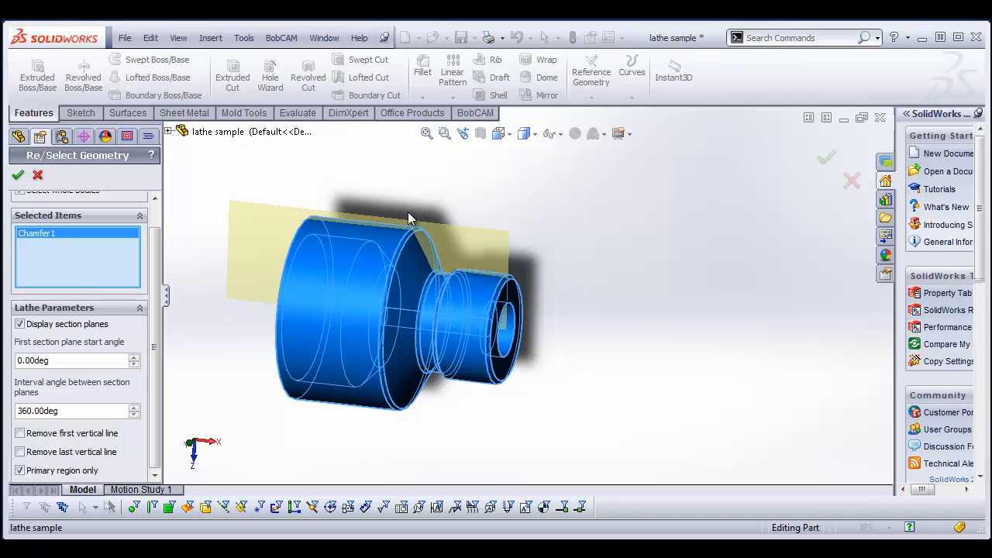
{"action": "mouse_move", "coordinate": [68, 192]}
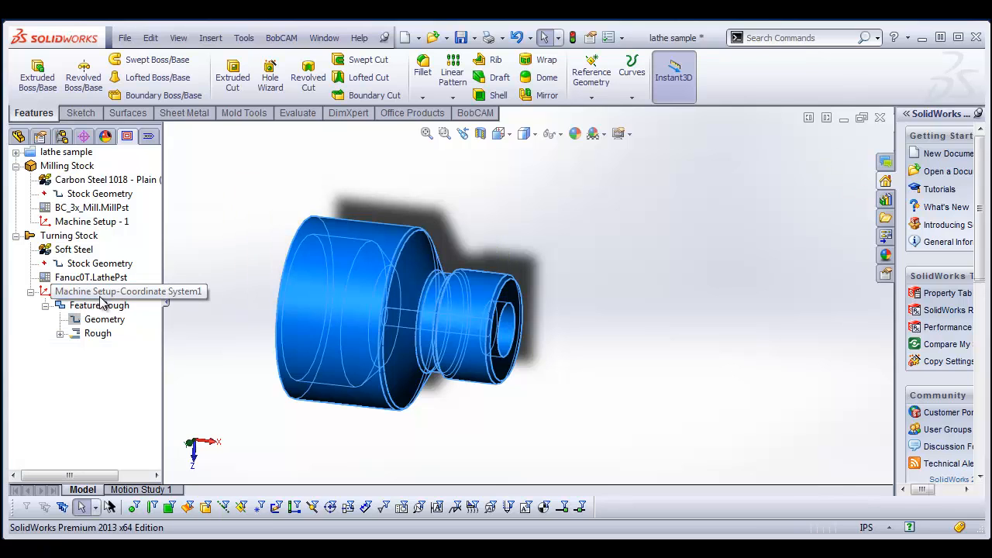
- Post the Rough operation as canned cycles with compensation on, no collision detection
{"action": "left_click", "coordinate": [98, 331]}
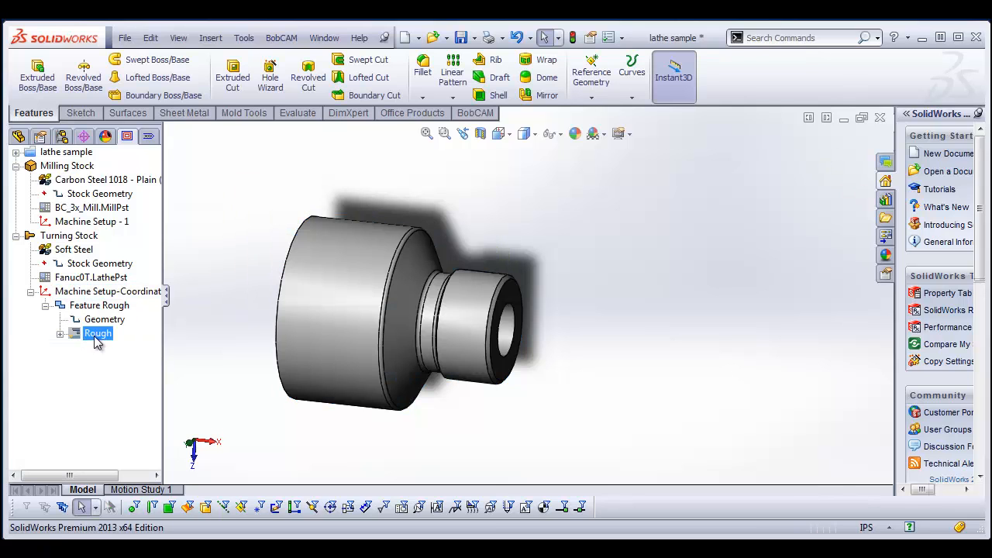
{"action": "double_click", "coordinate": [98, 333]}
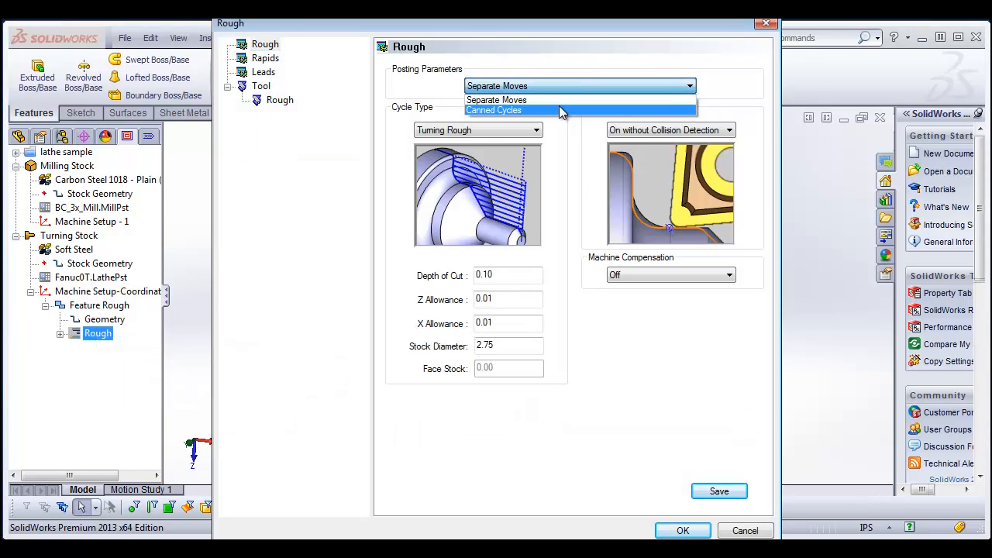
{"action": "left_click", "coordinate": [493, 110]}
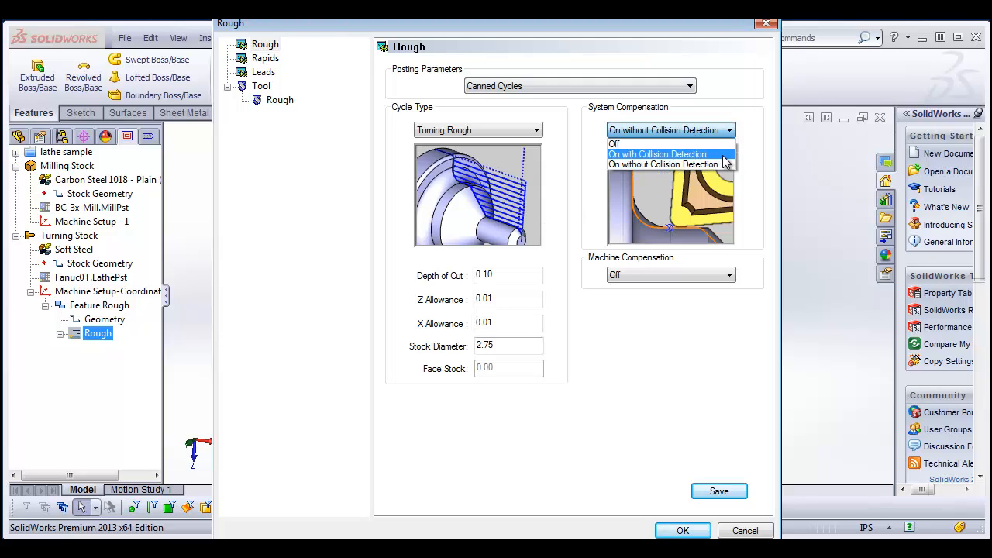
{"action": "mouse_move", "coordinate": [725, 164]}
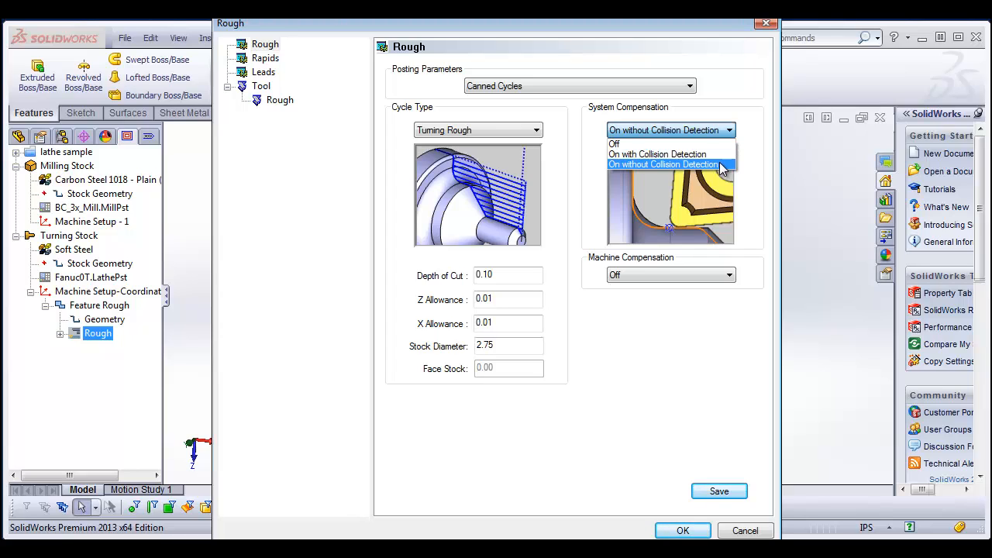
{"action": "left_click", "coordinate": [664, 164]}
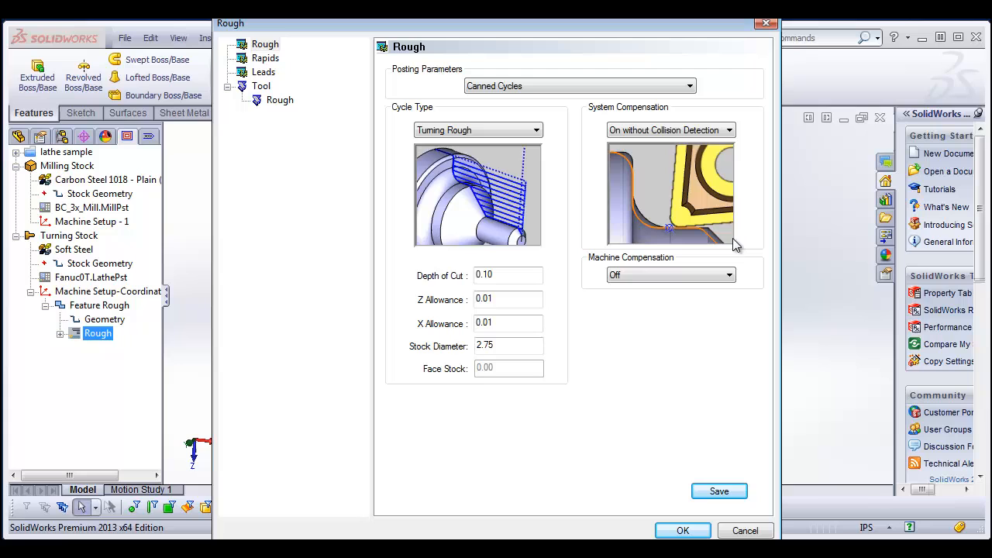
{"action": "mouse_move", "coordinate": [510, 48]}
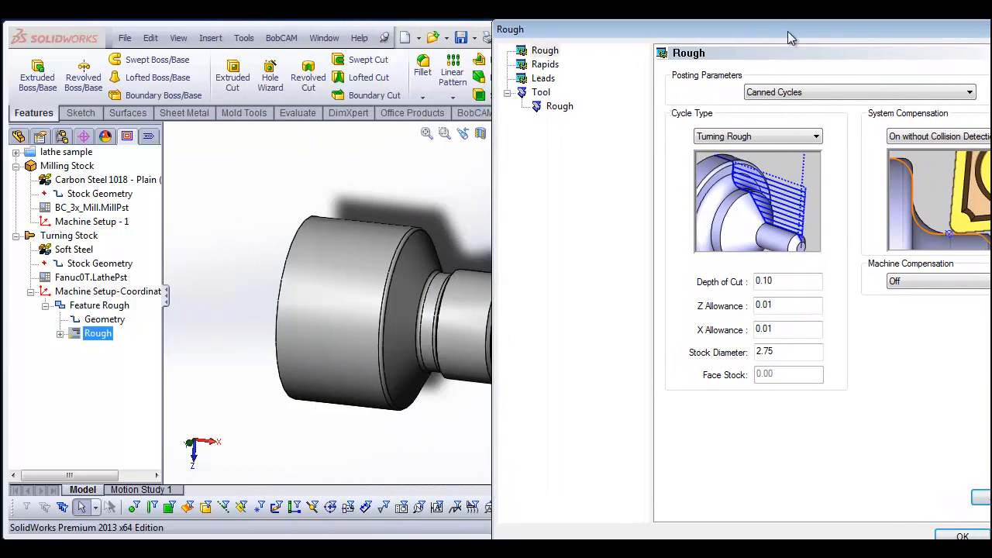
- Keep Cycle Type Turning Rough, confirm 0.10 depth of cut and 2.75 stock diameter, move to Rapids
{"action": "left_click_drag", "start_coordinate": [791, 37], "coordinate": [210, 24]}
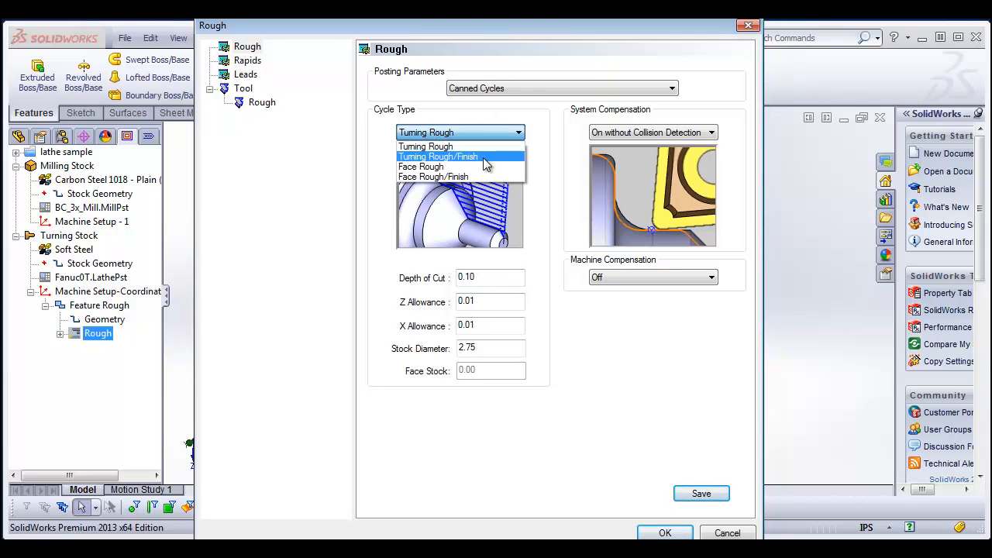
{"action": "left_click", "coordinate": [437, 155]}
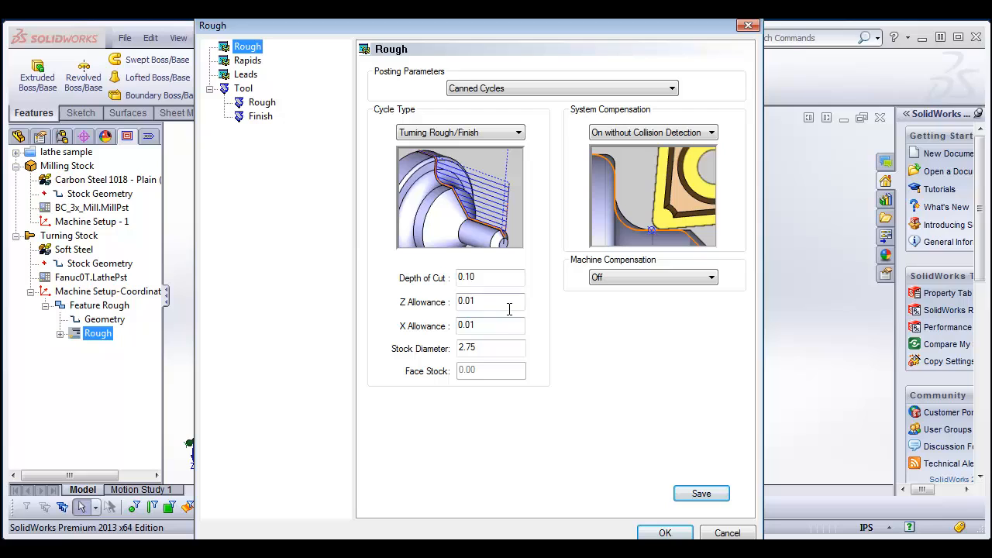
{"action": "left_click", "coordinate": [517, 132]}
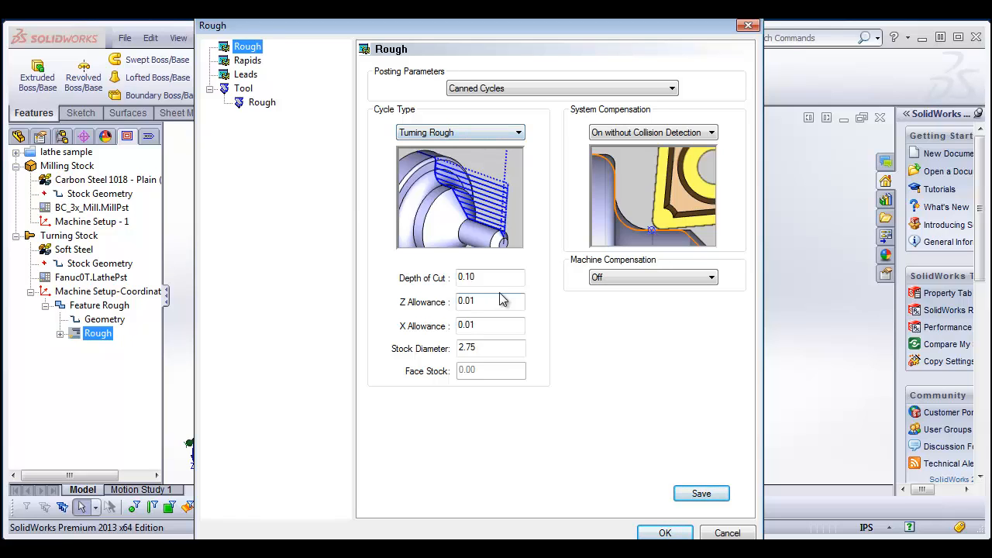
{"action": "left_click", "coordinate": [490, 275]}
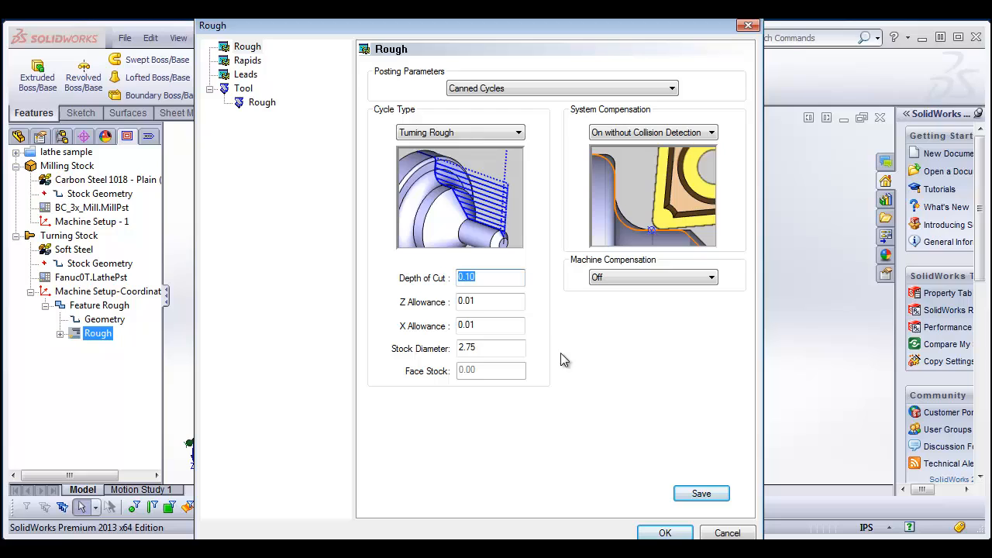
{"action": "left_click", "coordinate": [490, 301]}
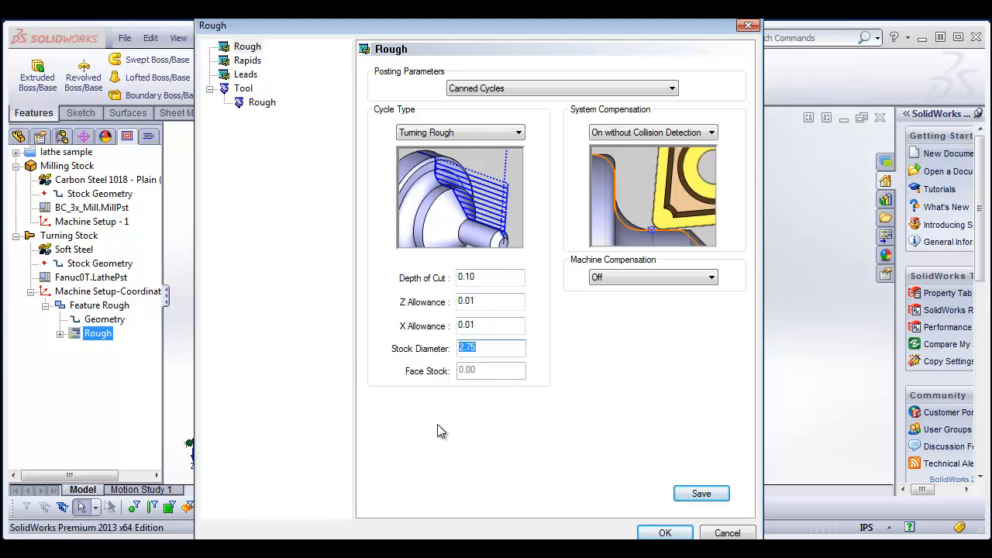
{"action": "mouse_move", "coordinate": [606, 467]}
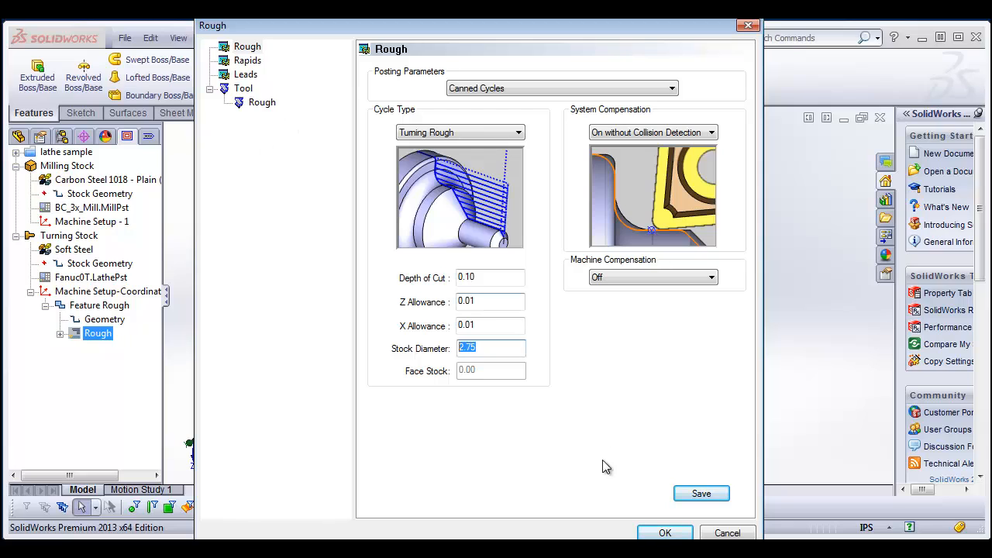
{"action": "left_click", "coordinate": [248, 59]}
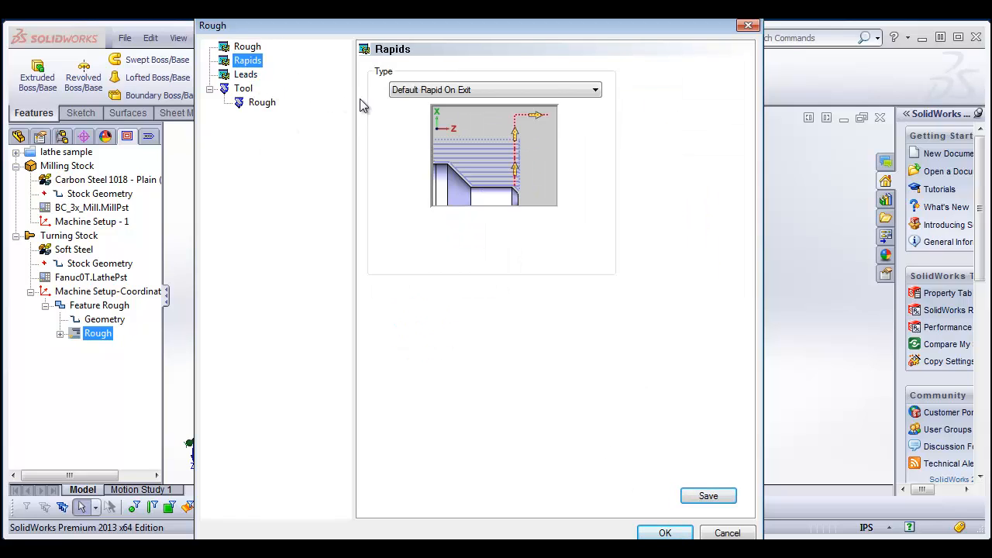
- Set Lead In Z to .125 and move on to the rough tool settings
{"action": "left_click", "coordinate": [245, 74]}
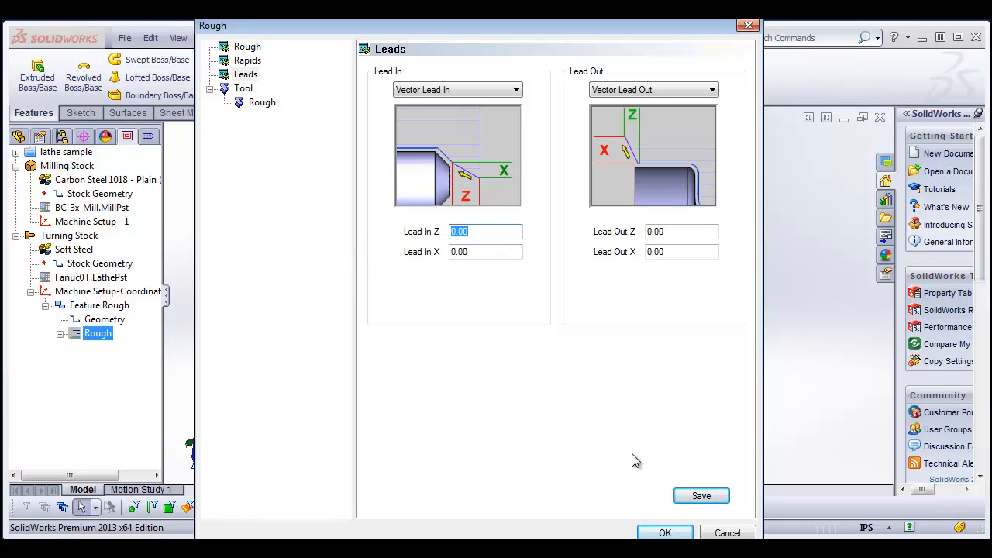
{"action": "type", "text": ".125"}
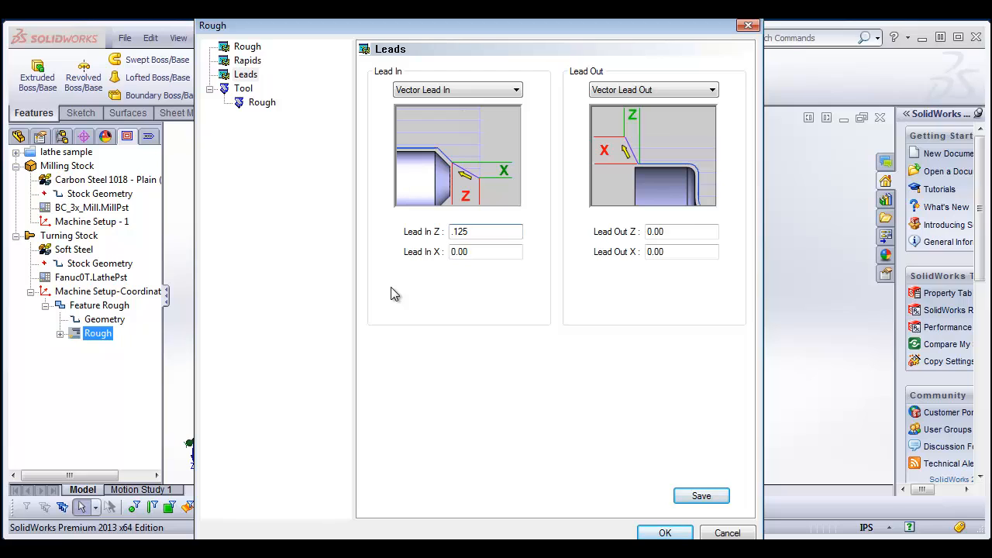
{"action": "left_click", "coordinate": [262, 102]}
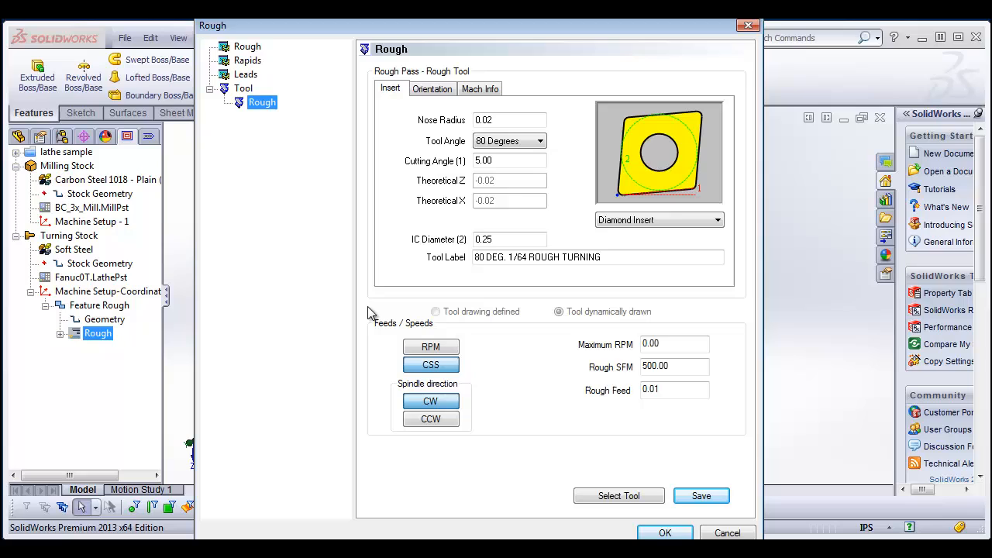
{"action": "mouse_move", "coordinate": [766, 226]}
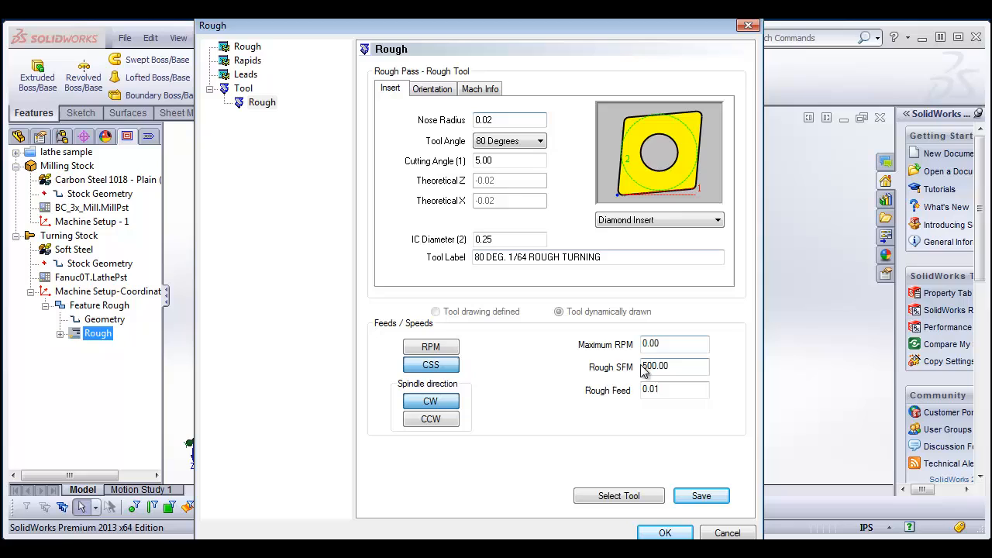
- Cap the rough tool at 800 Maximum RPM, review Orientation and Mach Info, accept to generate the toolpath
{"action": "type", "text": "800"}
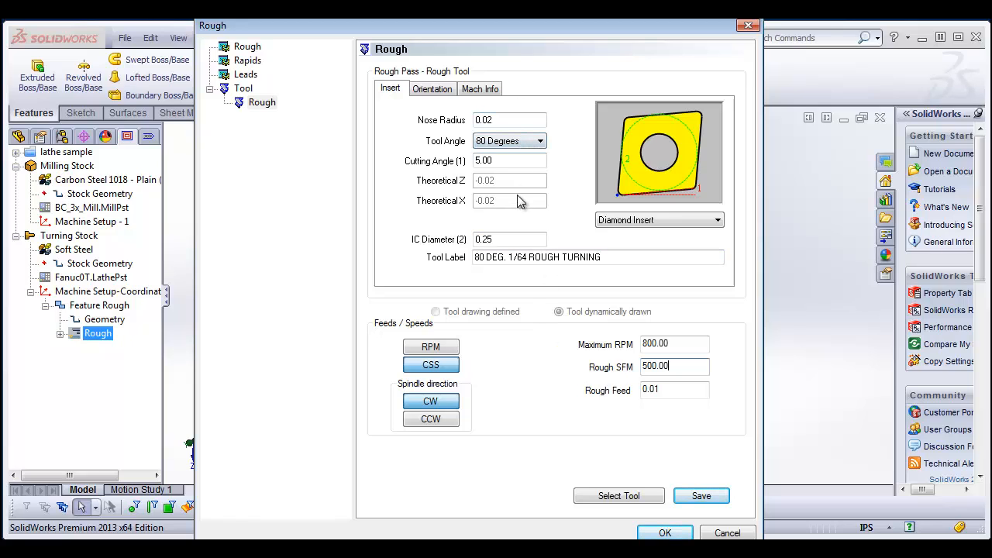
{"action": "left_click", "coordinate": [432, 89]}
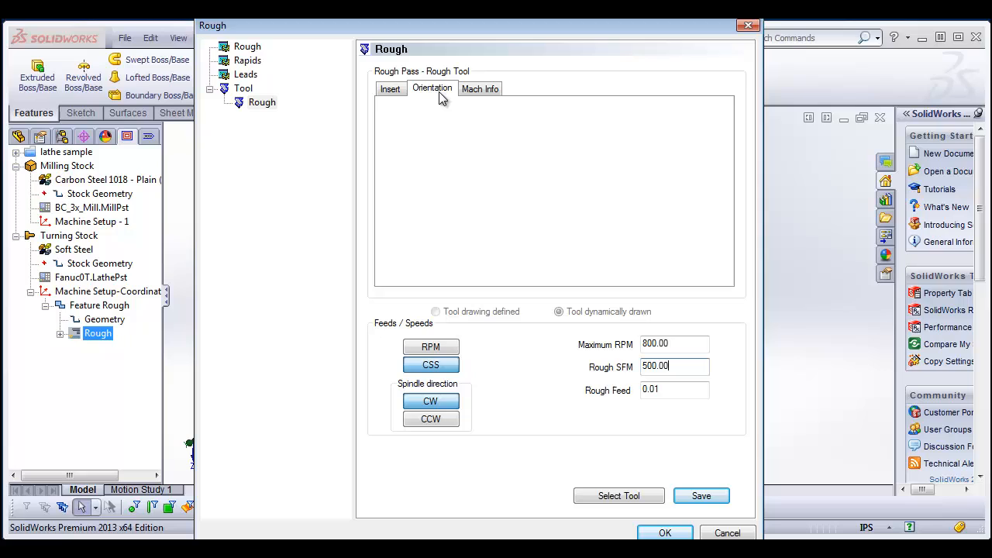
{"action": "left_click", "coordinate": [433, 88]}
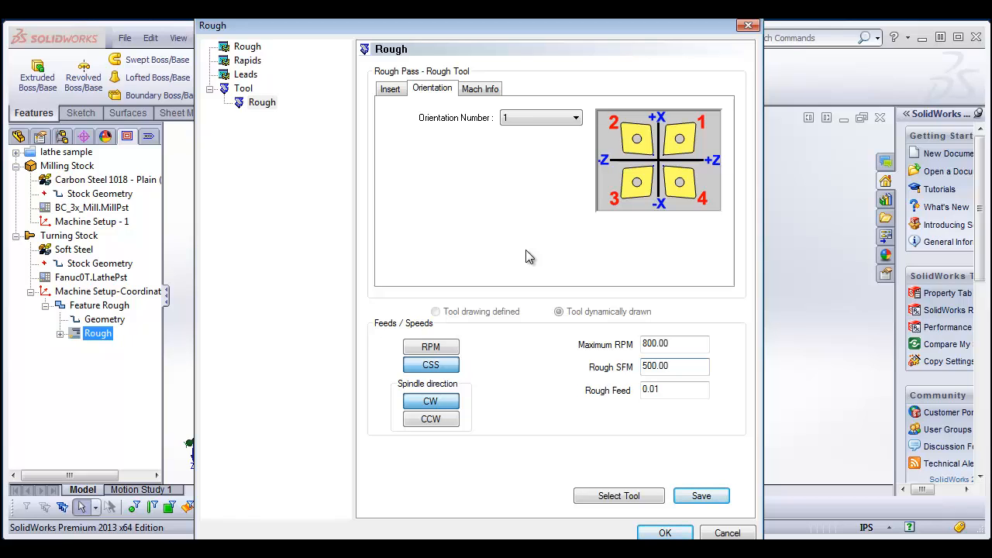
{"action": "mouse_move", "coordinate": [588, 127]}
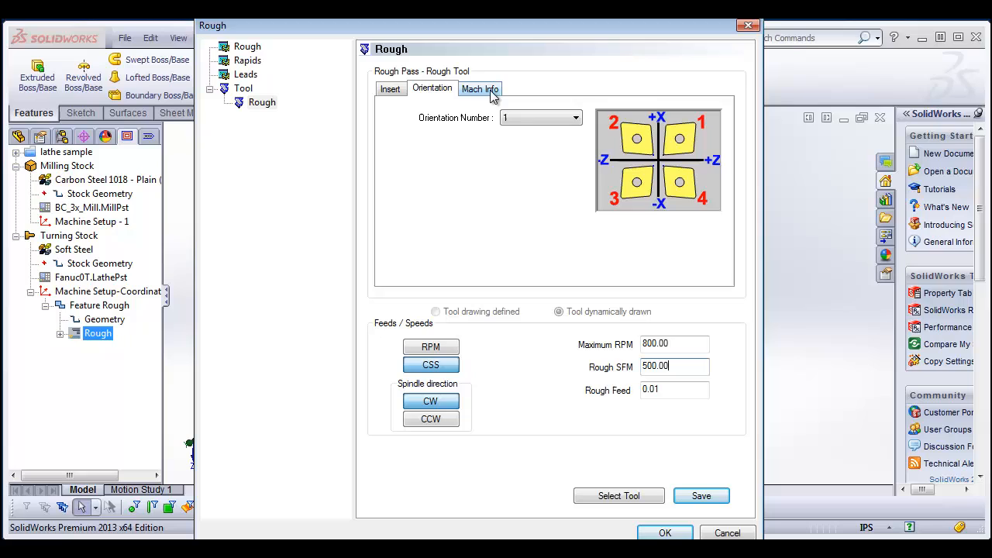
{"action": "left_click", "coordinate": [480, 87]}
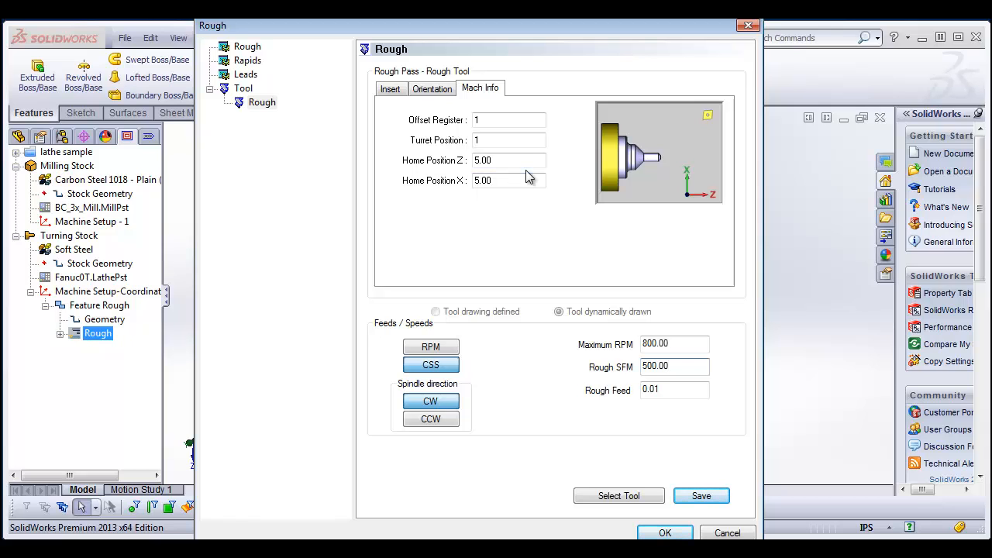
{"action": "left_click", "coordinate": [391, 88]}
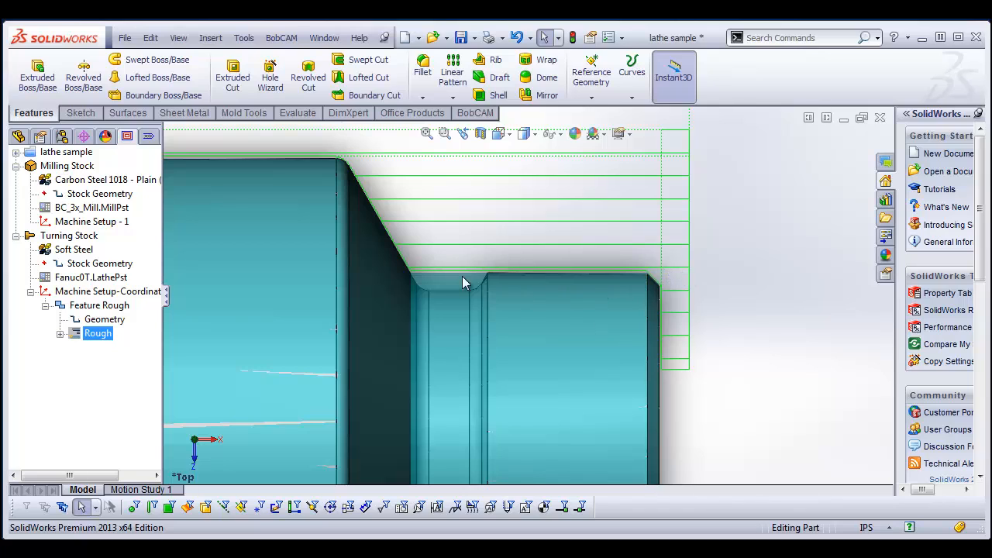
{"action": "mouse_move", "coordinate": [502, 276]}
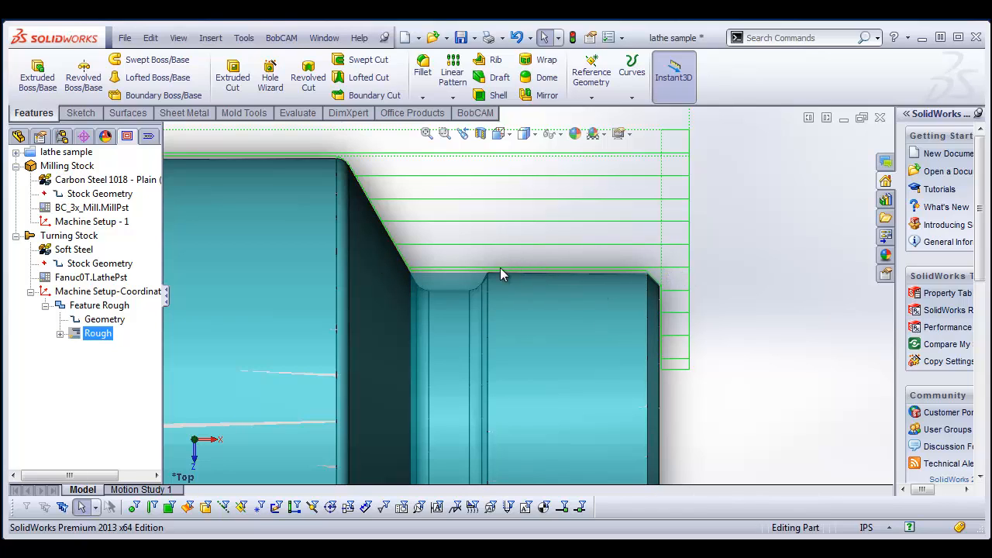
{"action": "mouse_move", "coordinate": [567, 279]}
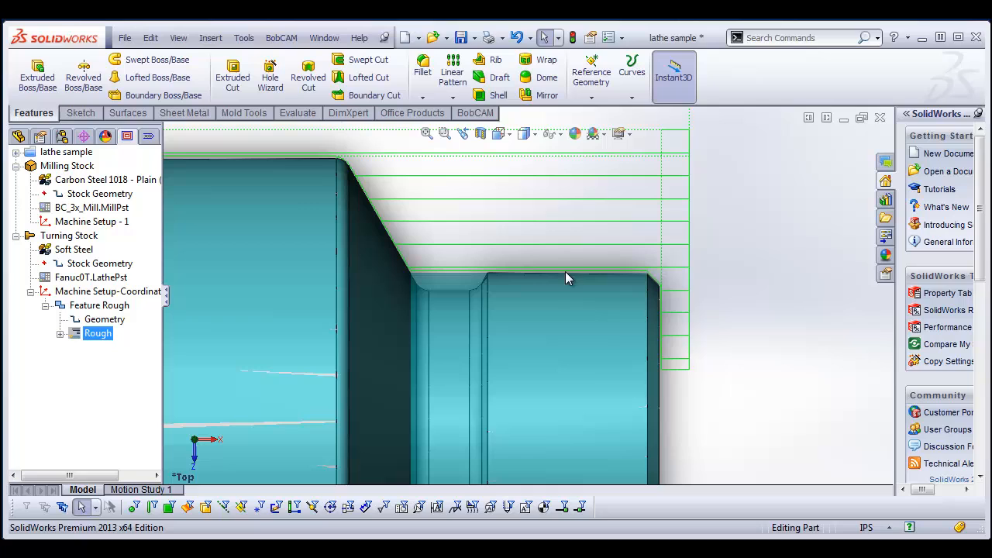
{"action": "mouse_move", "coordinate": [431, 229]}
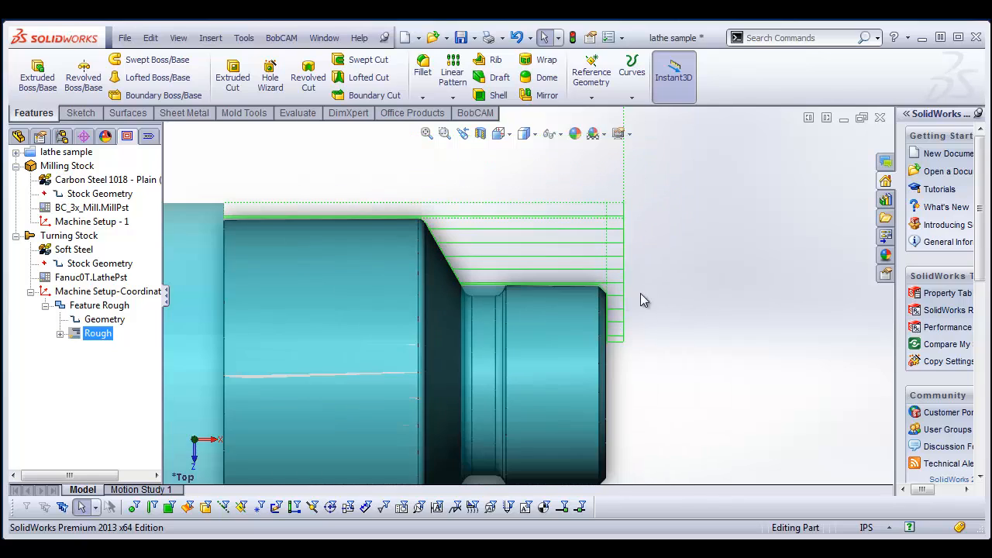
{"action": "mouse_move", "coordinate": [617, 343]}
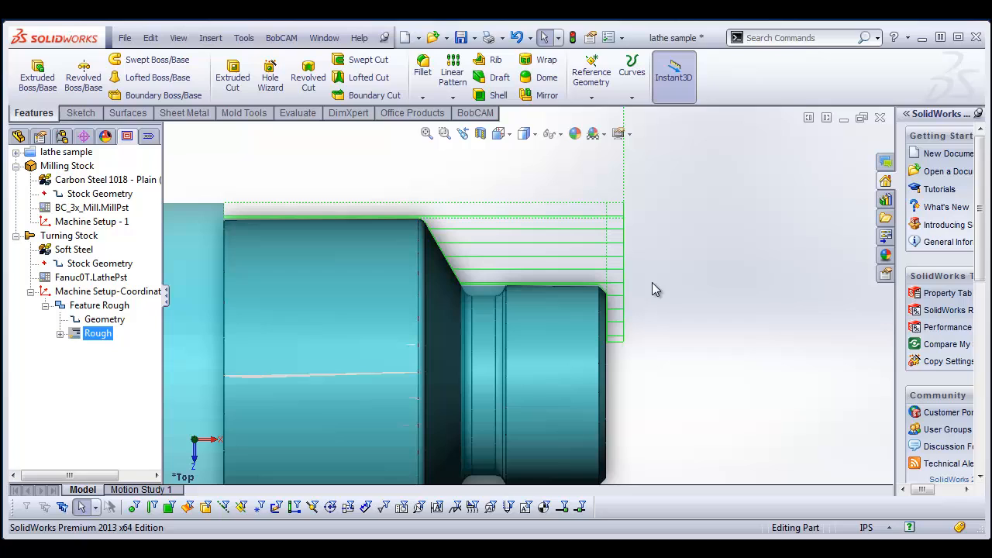
{"action": "mouse_move", "coordinate": [614, 318]}
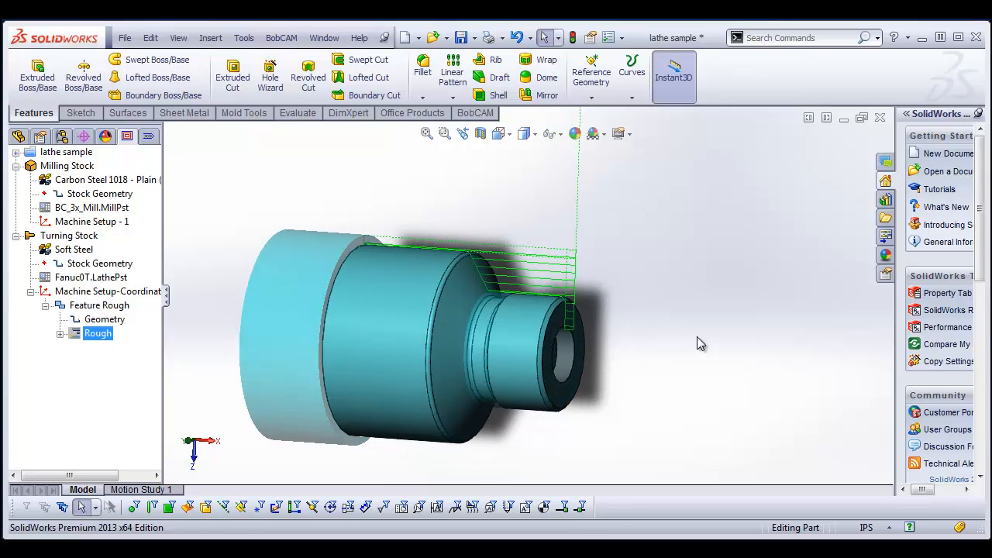
{"action": "mouse_move", "coordinate": [701, 344]}
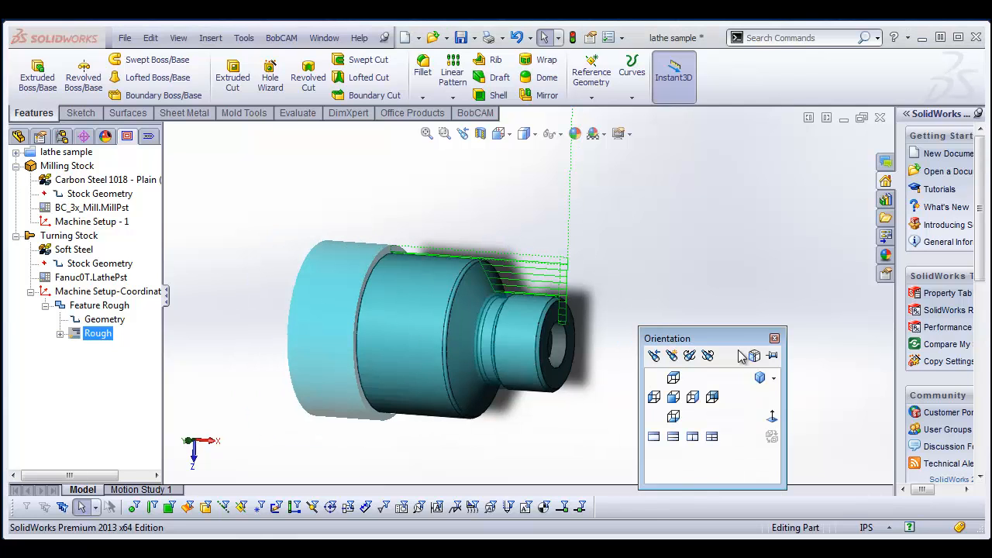
{"action": "left_click", "coordinate": [673, 378]}
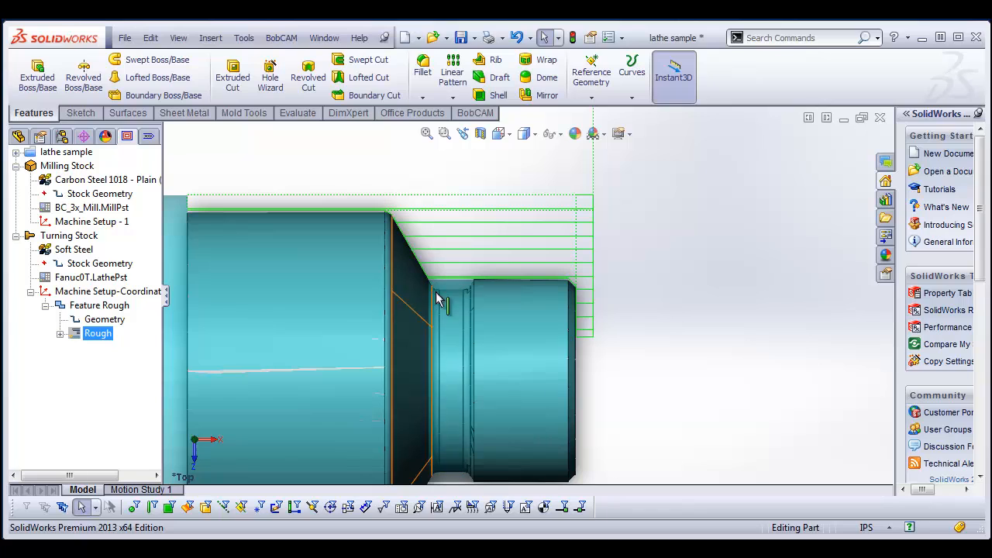
{"action": "left_click", "coordinate": [99, 304]}
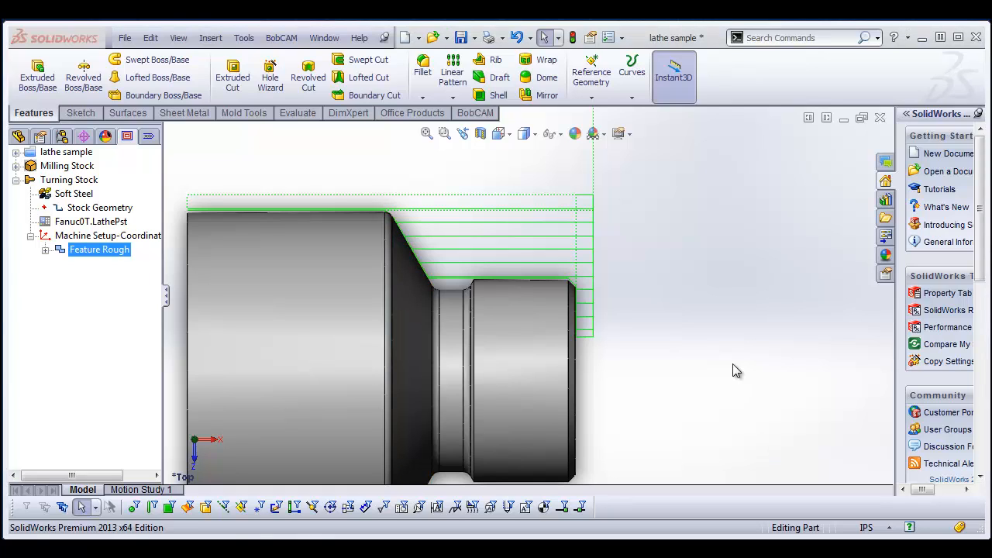
{"action": "mouse_move", "coordinate": [728, 368]}
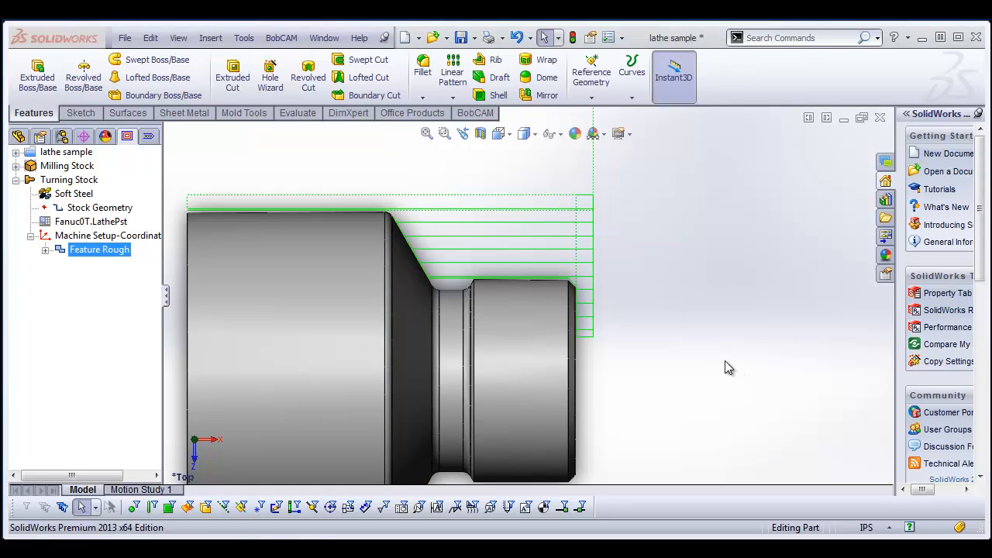
{"action": "mouse_move", "coordinate": [592, 370]}
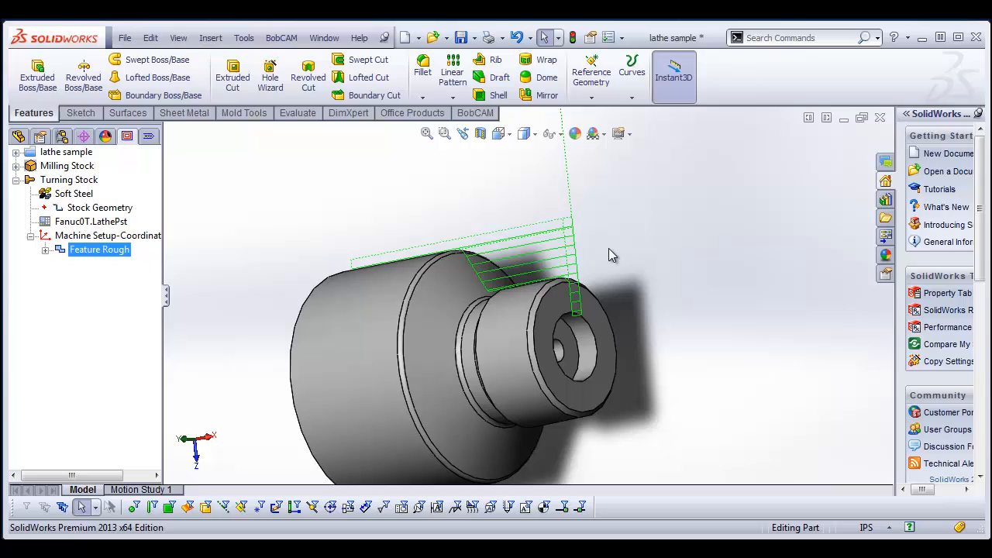
- Run BobCAM Simulate on Feature Rough and play it, cutting the stock to the stepped profile
{"action": "left_click", "coordinate": [281, 38]}
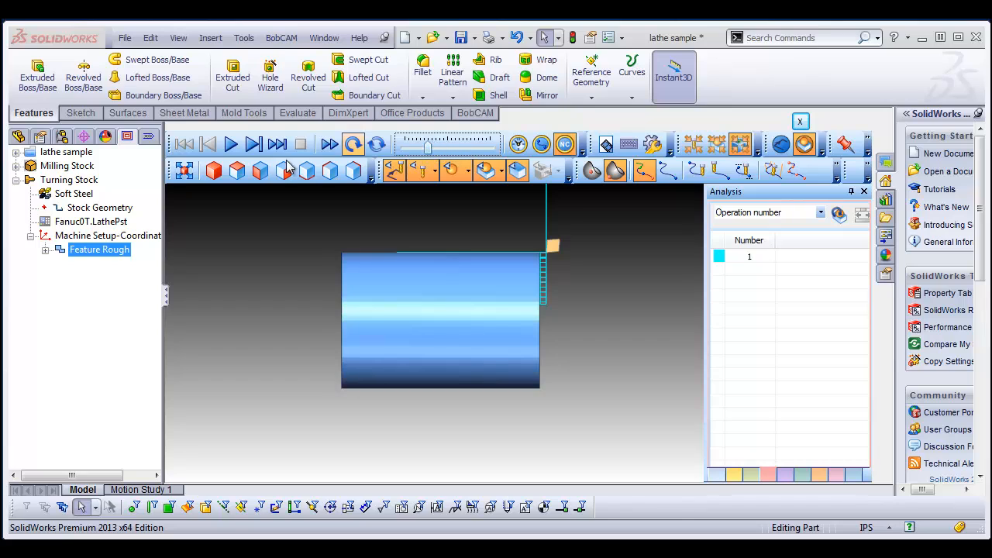
{"action": "left_click", "coordinate": [229, 144]}
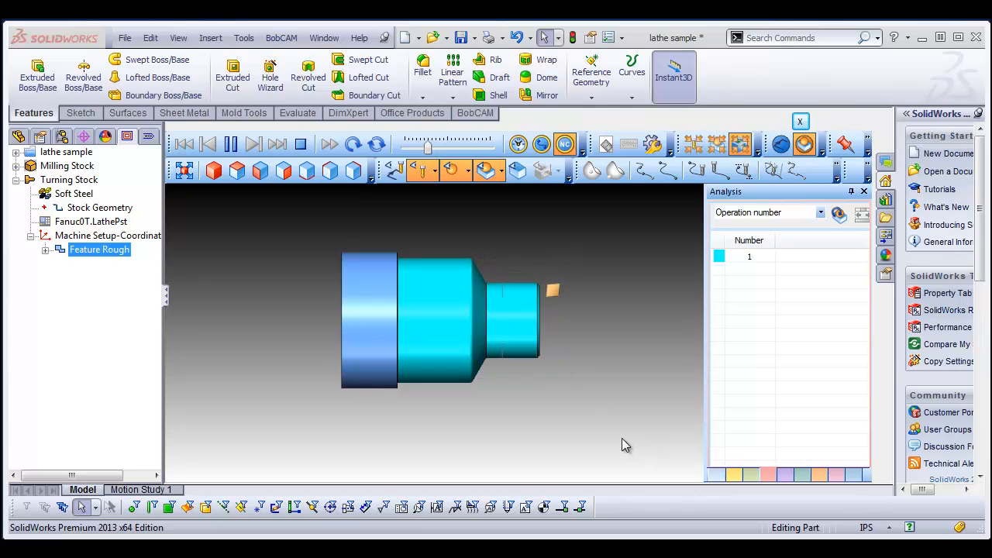
{"action": "left_click", "coordinate": [229, 144]}
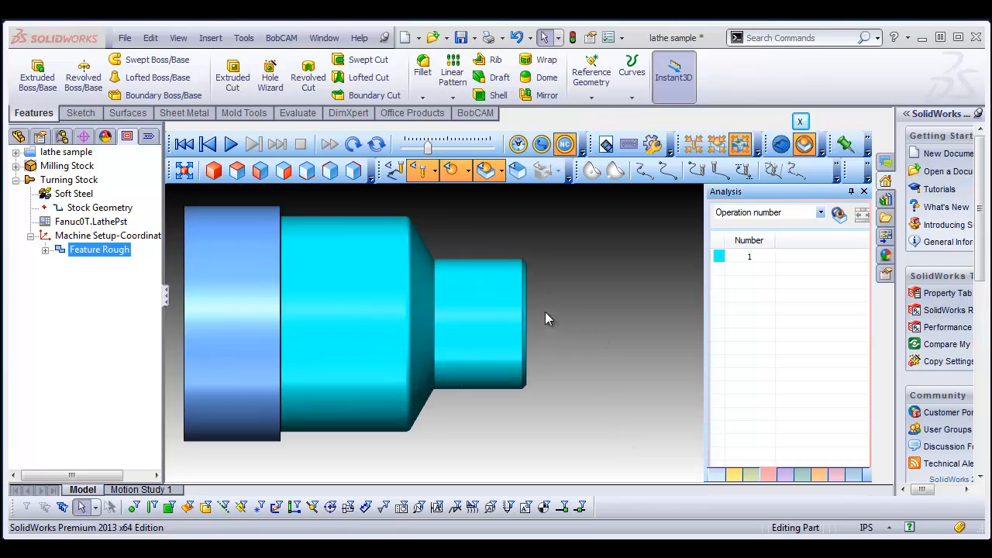